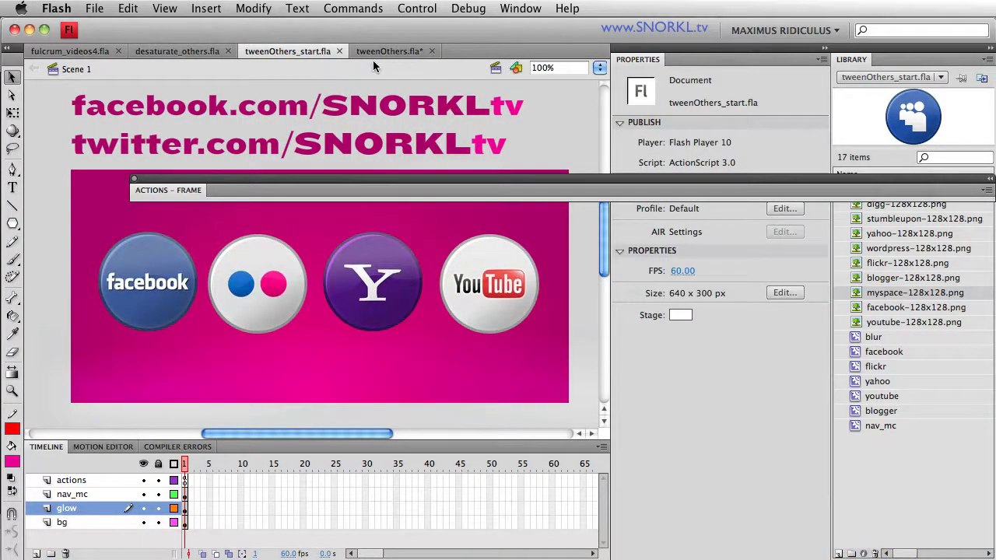
- Switch to the finished tweenOthers.fla document and scroll through its navOver/navOut rollover script
{"action": "left_click", "coordinate": [389, 51]}
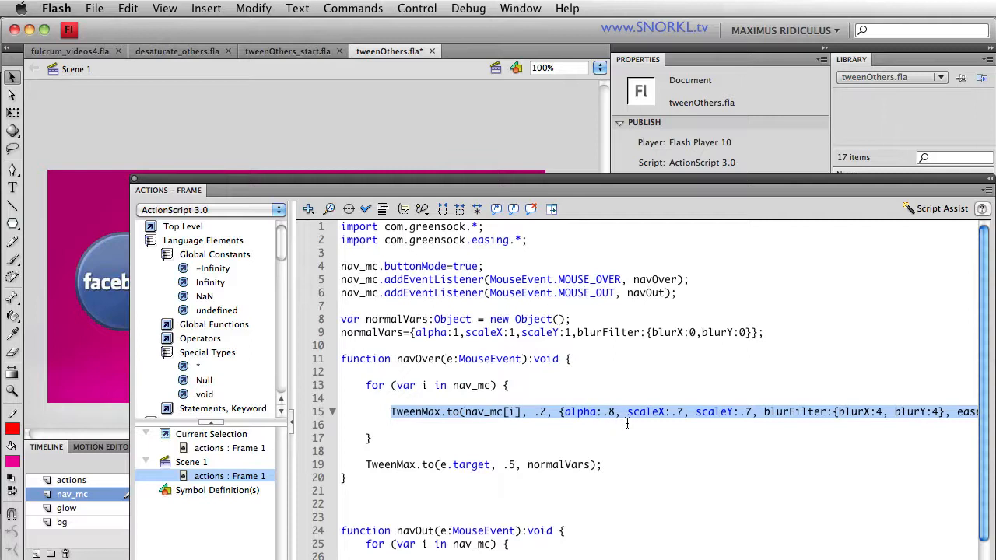
{"action": "mouse_move", "coordinate": [743, 412]}
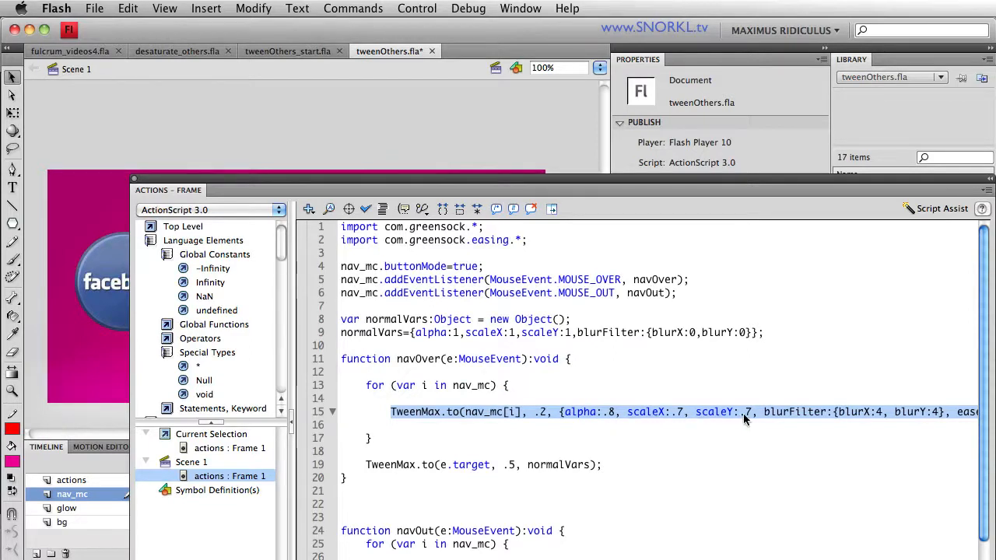
{"action": "mouse_move", "coordinate": [942, 420]}
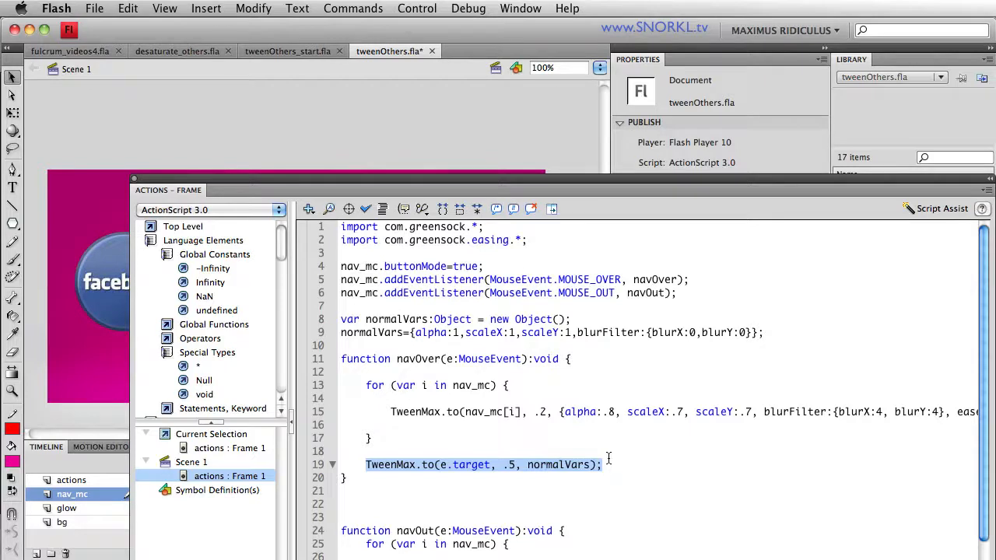
{"action": "scroll", "scroll_direction": "down", "scroll_amount": 3}
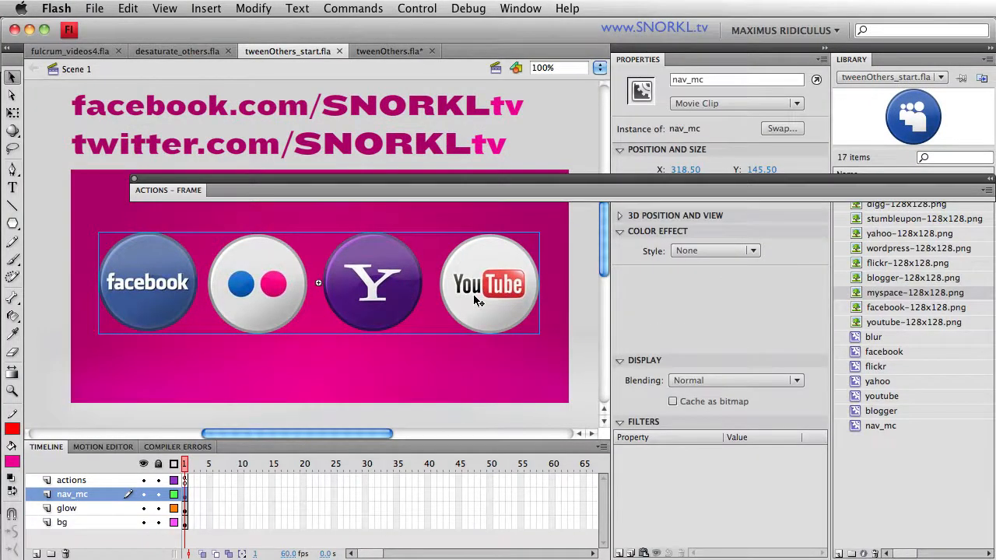
{"action": "mouse_move", "coordinate": [496, 308]}
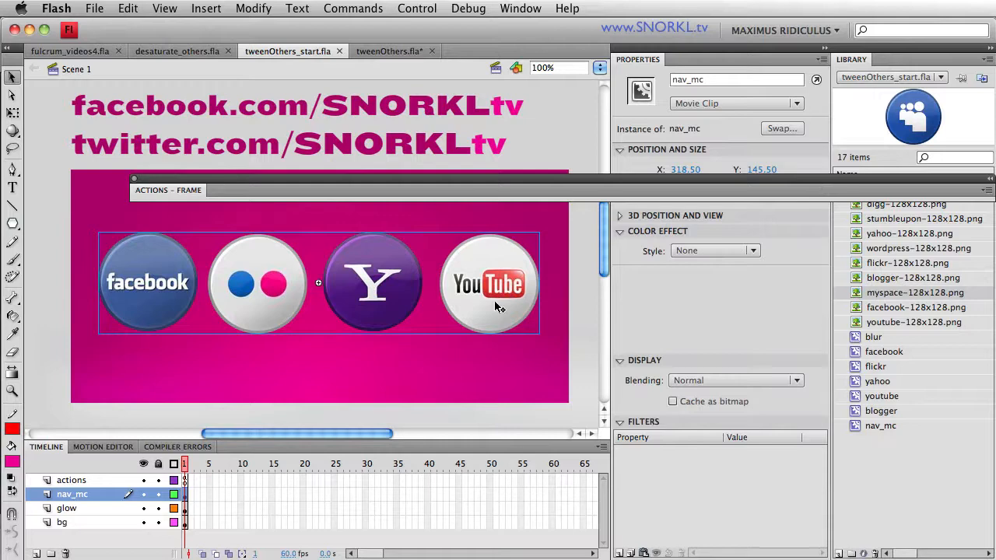
- Edit nav_mc in place and inspect the yahoo and neighbouring icons' instance names
{"action": "double_click", "coordinate": [148, 282]}
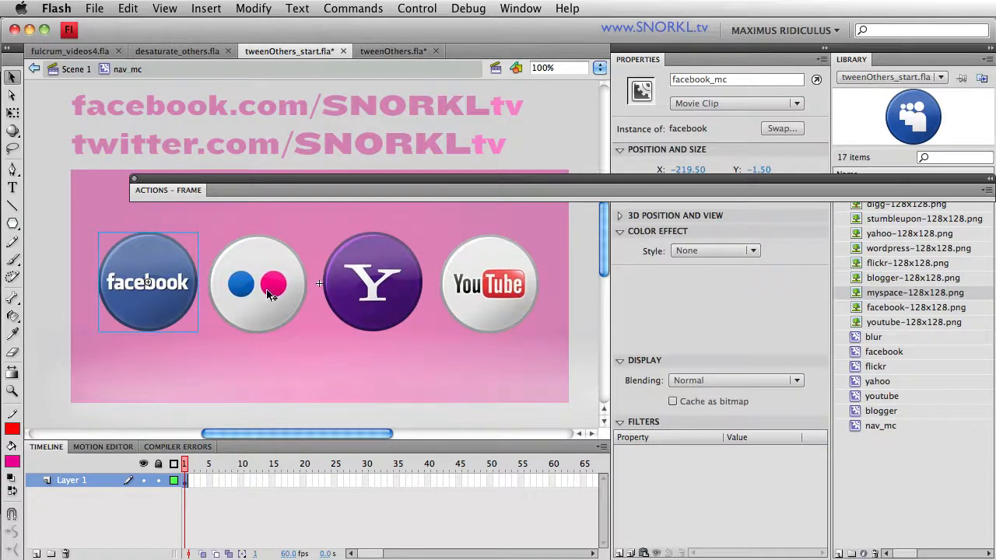
{"action": "left_click", "coordinate": [372, 282]}
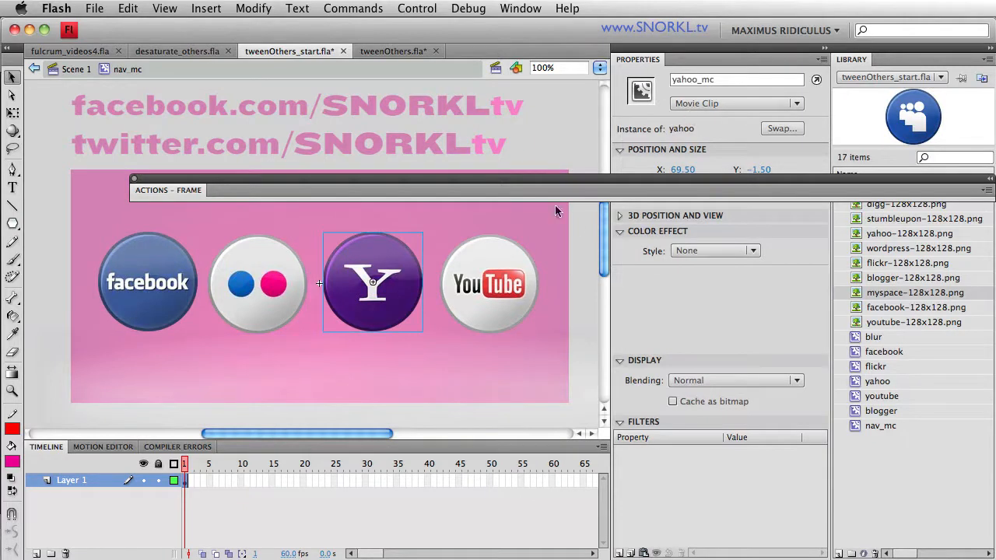
{"action": "left_click", "coordinate": [489, 283]}
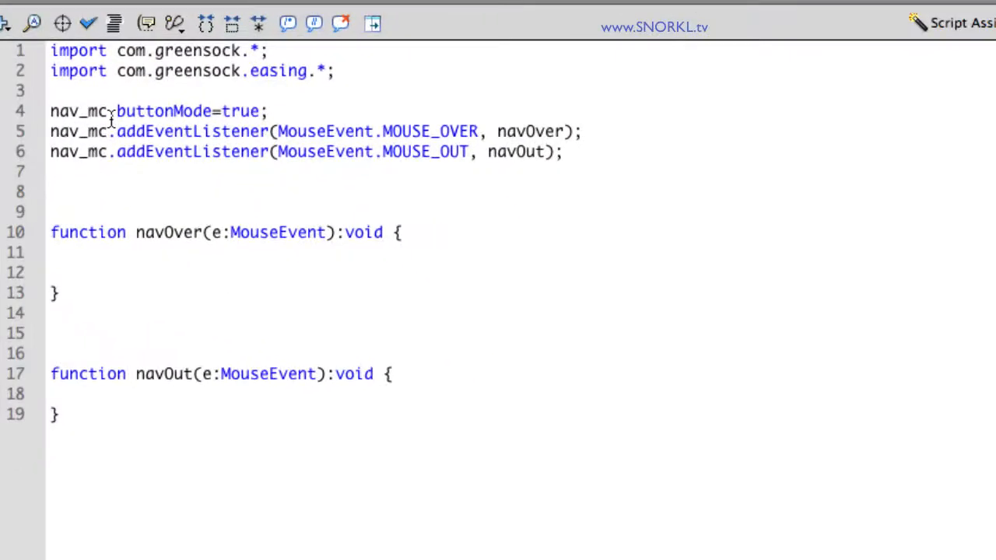
- Highlight the buttonMode statement, then set the insertion point before the navOver function
{"action": "left_click_drag", "start_coordinate": [112, 110], "coordinate": [268, 111]}
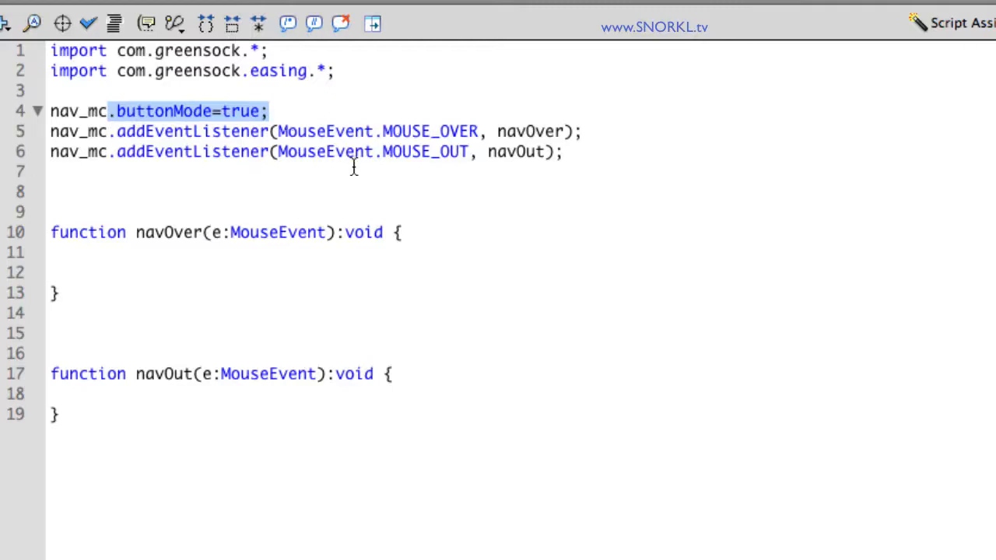
{"action": "mouse_move", "coordinate": [459, 163]}
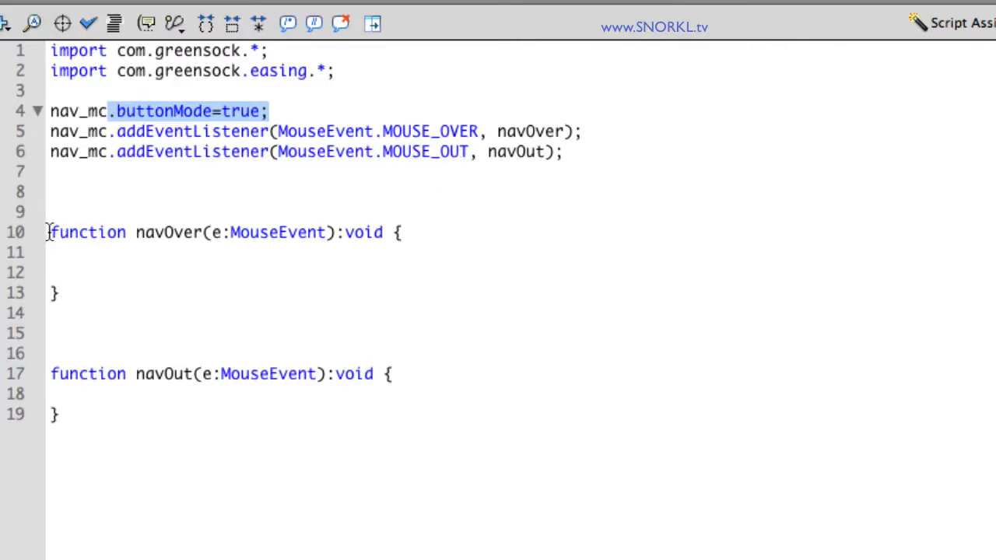
{"action": "left_click", "coordinate": [56, 414]}
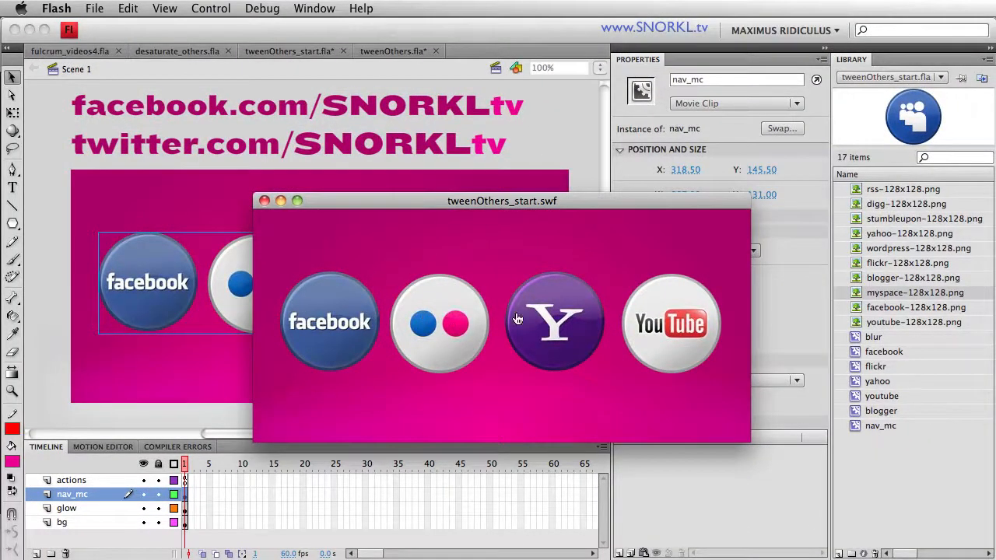
{"action": "mouse_move", "coordinate": [566, 302]}
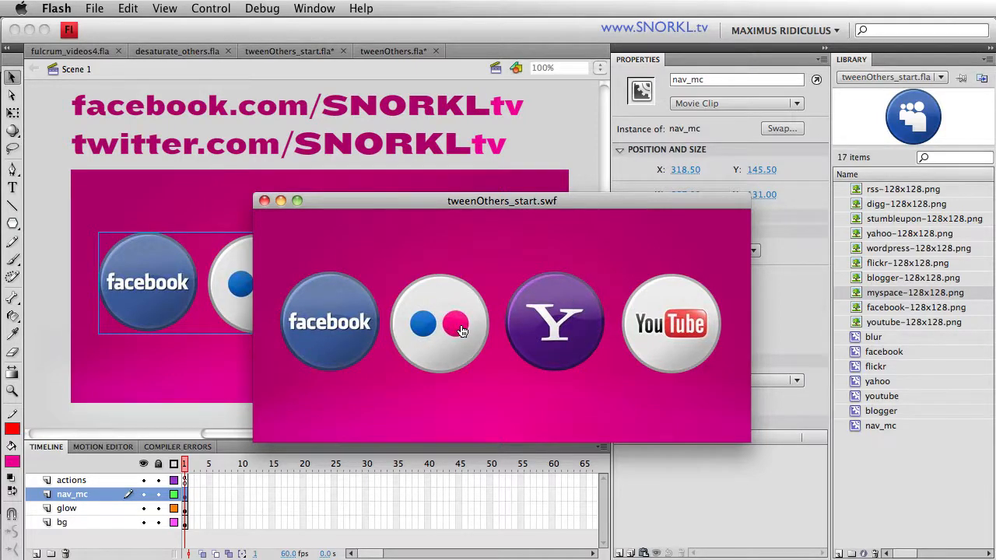
{"action": "mouse_move", "coordinate": [369, 247]}
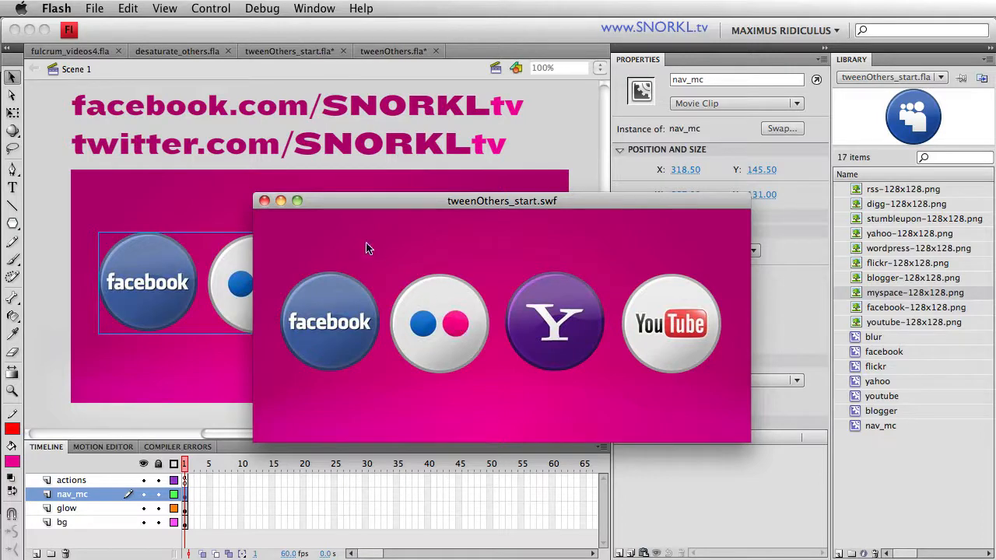
{"action": "mouse_move", "coordinate": [322, 265]}
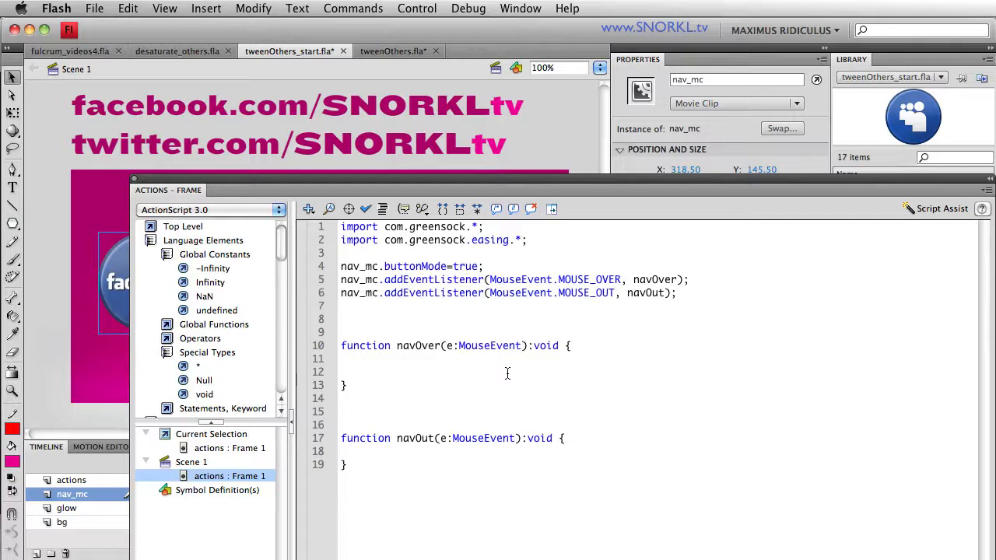
- Add for (var i in nav_mc){ trace(nav_mc[i].name); } inside navOver
{"action": "type", "text": "for"}
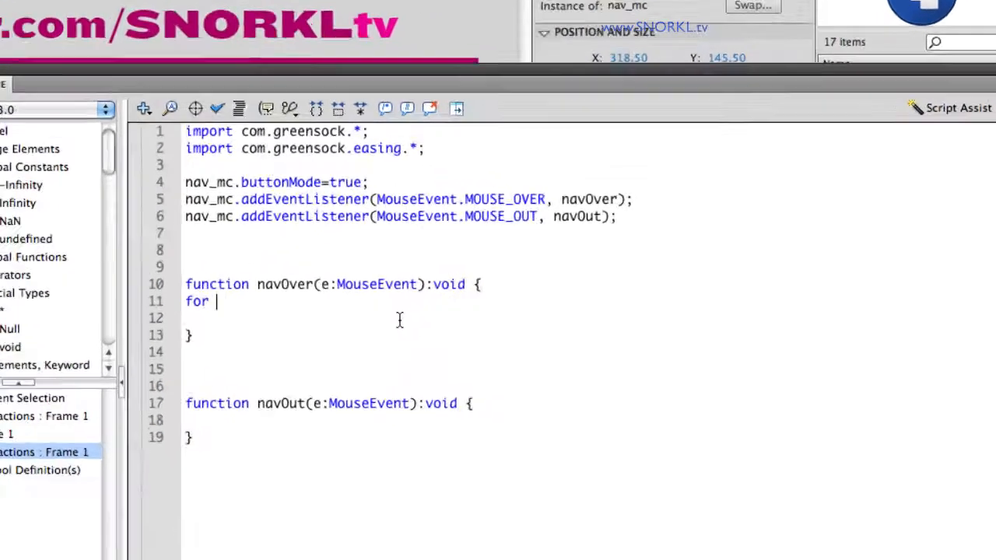
{"action": "type", "text": "(v"}
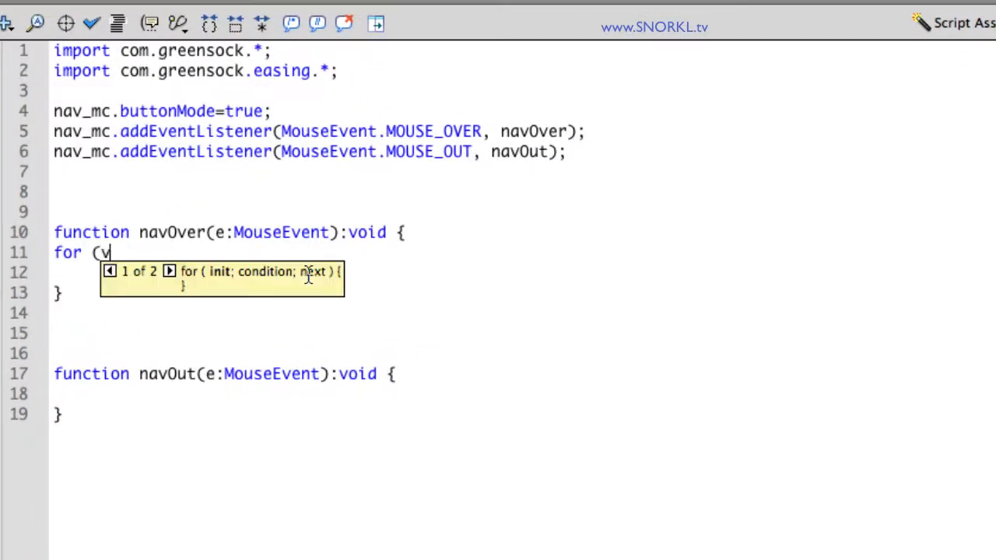
{"action": "type", "text": "ar i in nav"}
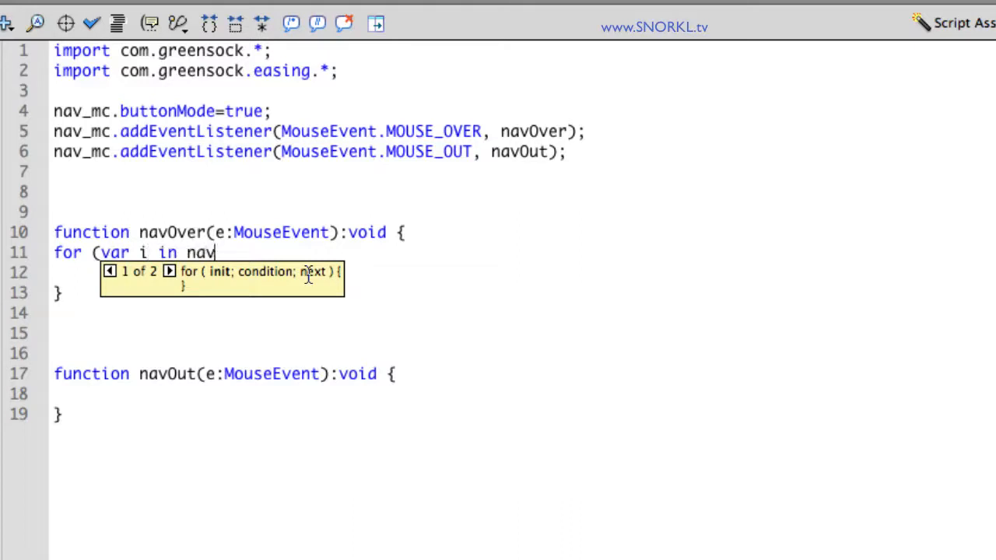
{"action": "type", "text": "_mc)"}
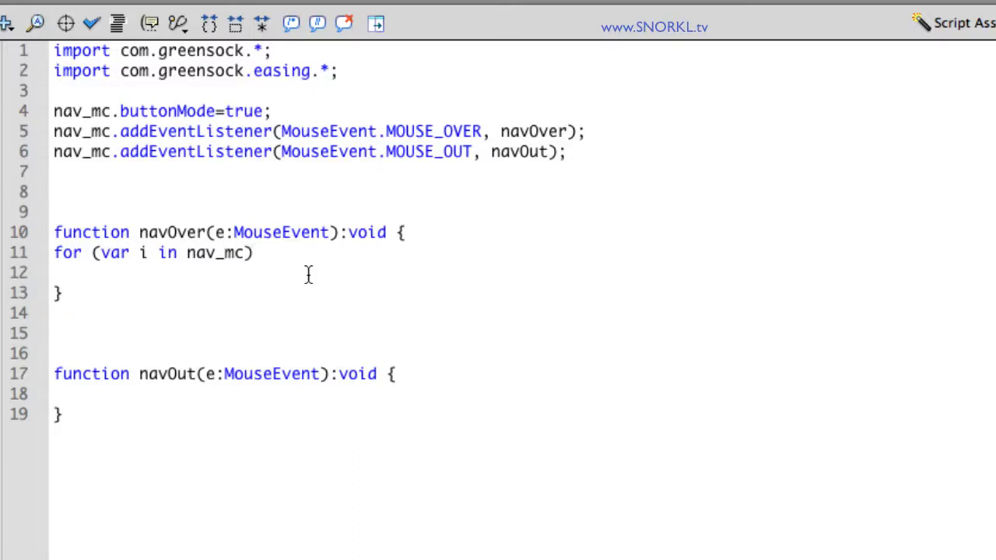
{"action": "type", "text": "{}"}
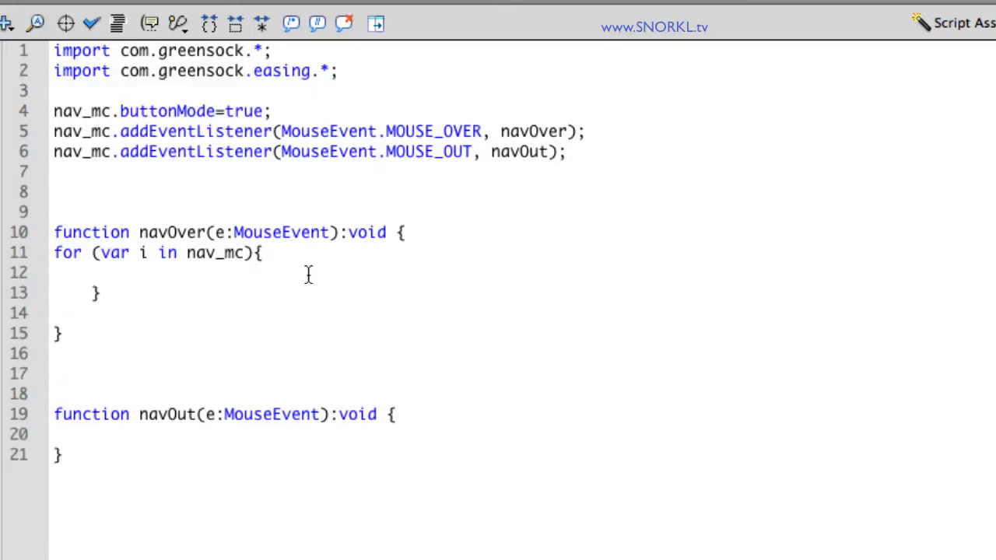
{"action": "type", "text": "trace"}
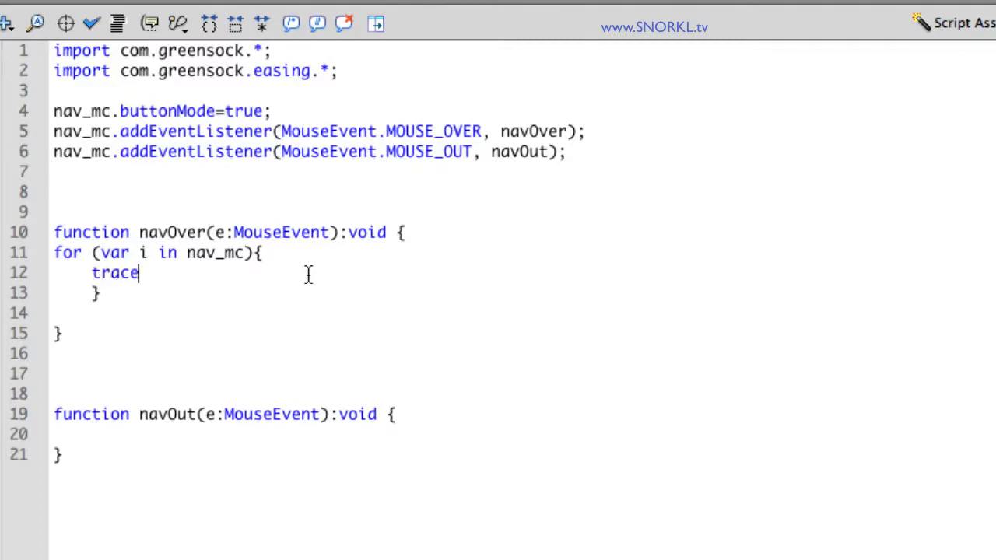
{"action": "type", "text": "(nav_mc"}
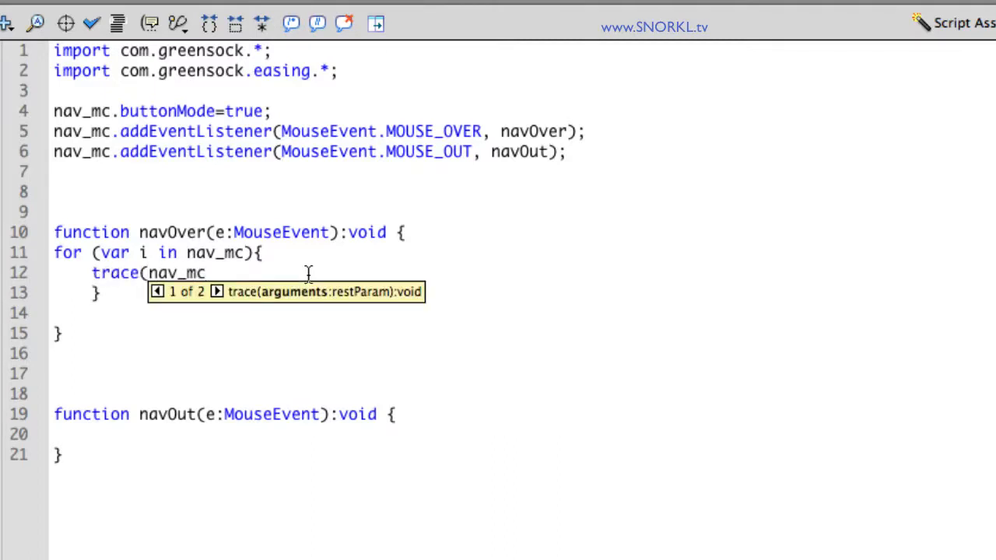
{"action": "type", "text": "[i]"}
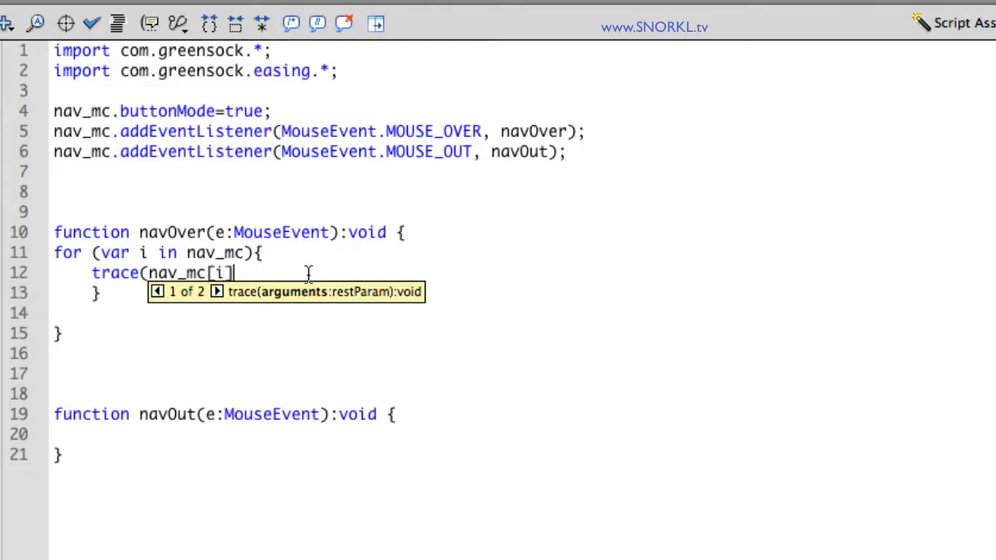
{"action": "type", "text": ".name)"}
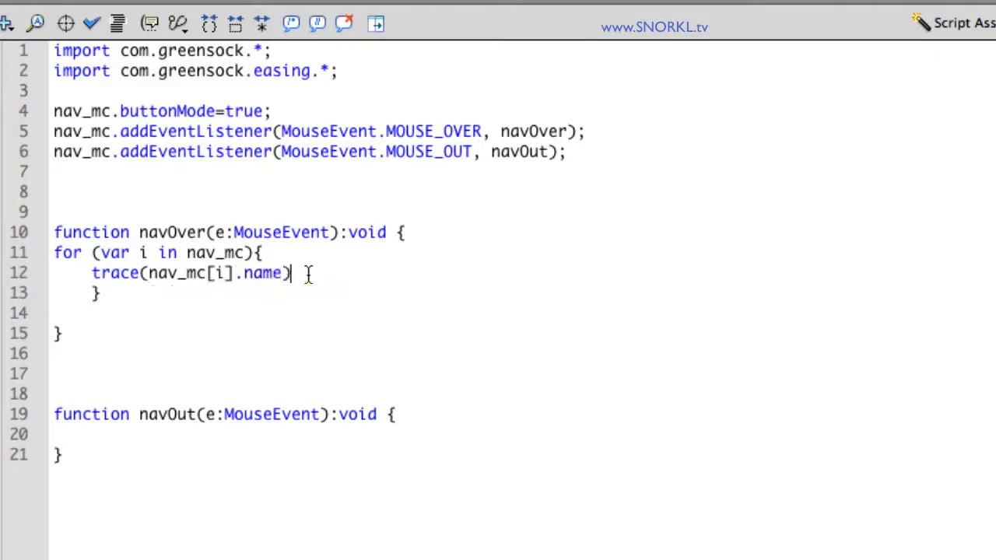
{"action": "type", "text": ";"}
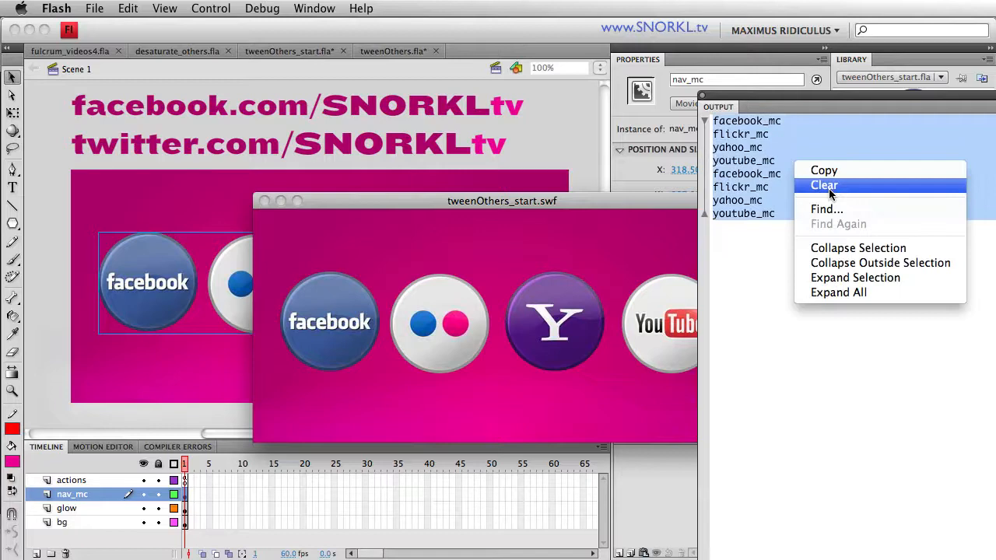
- Clear the Output panel and roll over the icons again to retrace the clip names
{"action": "left_click", "coordinate": [823, 185]}
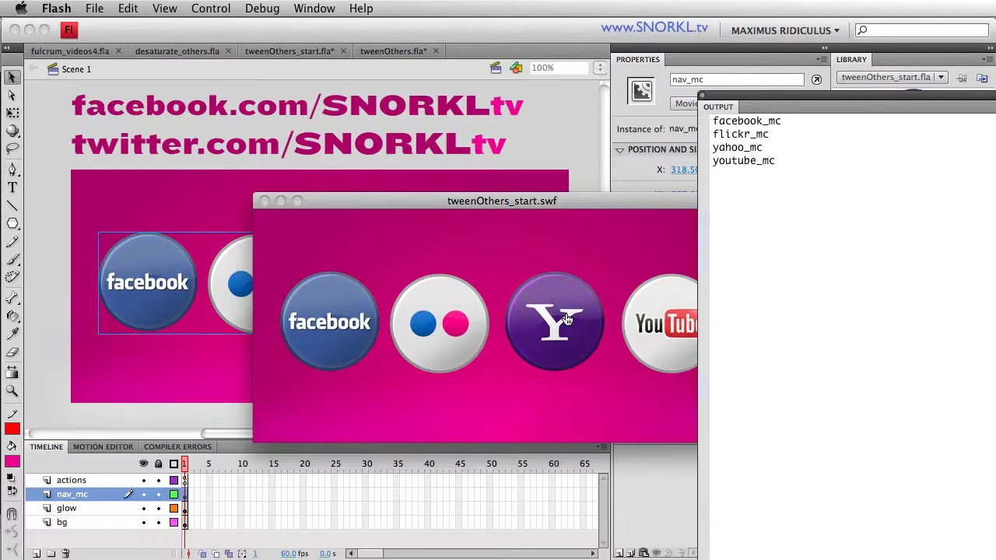
{"action": "mouse_move", "coordinate": [325, 267]}
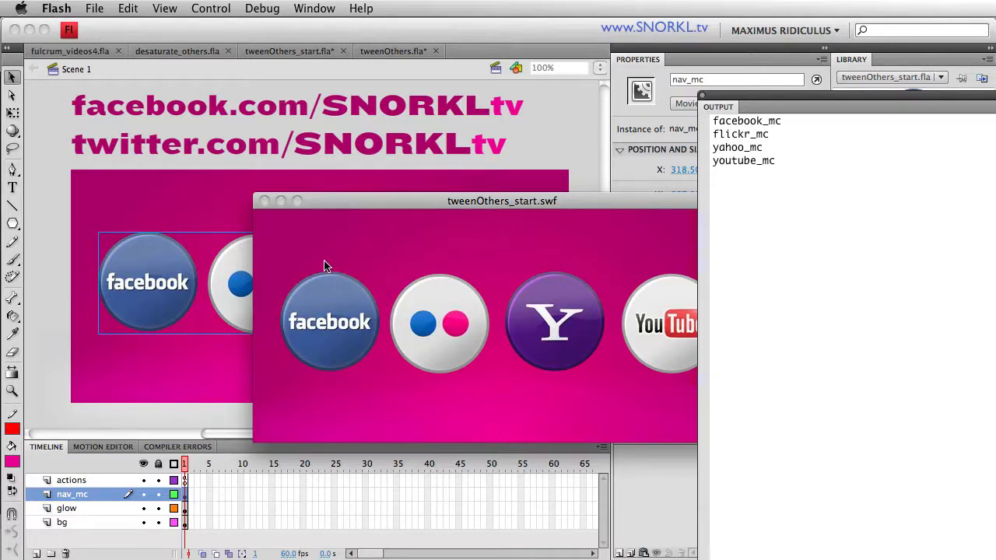
{"action": "left_click", "coordinate": [329, 322]}
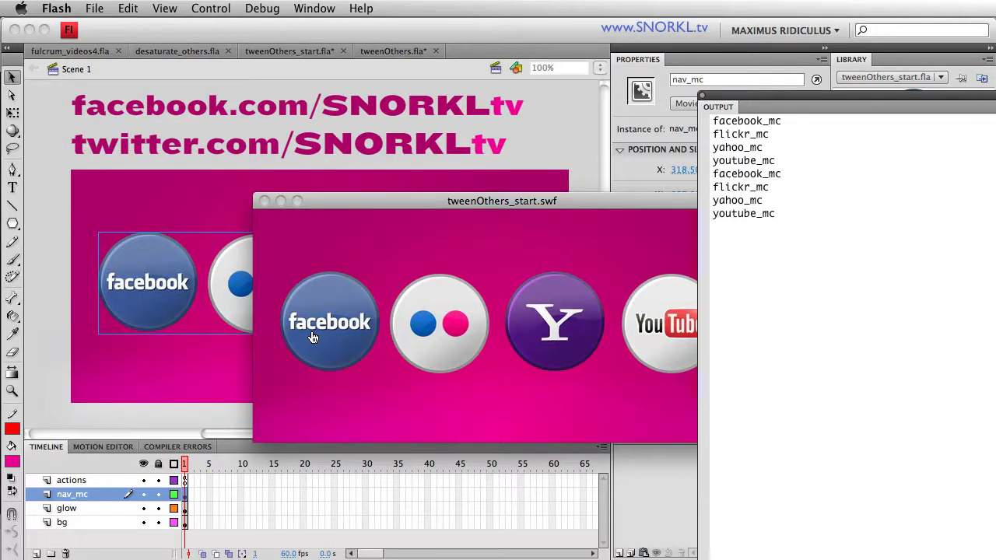
{"action": "mouse_move", "coordinate": [325, 335]}
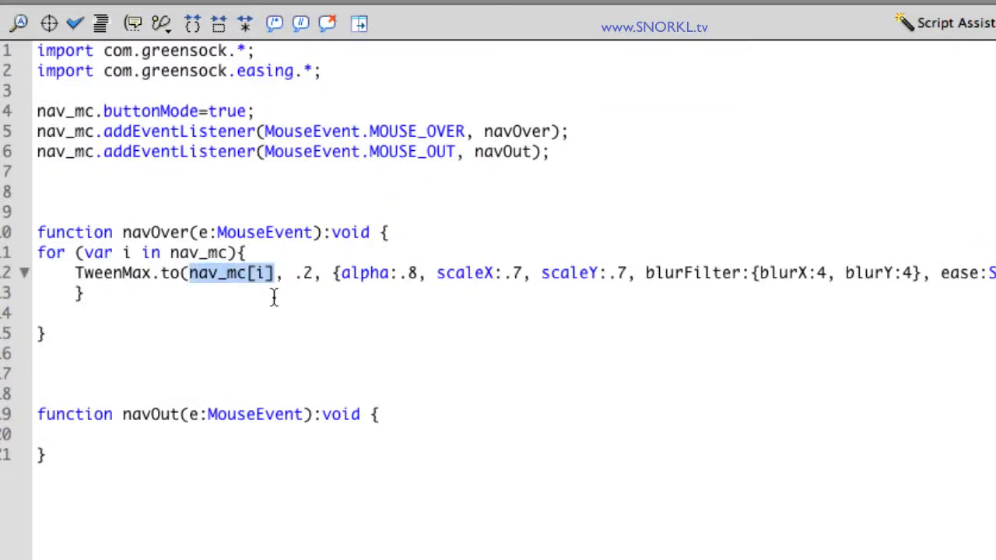
{"action": "mouse_move", "coordinate": [307, 277]}
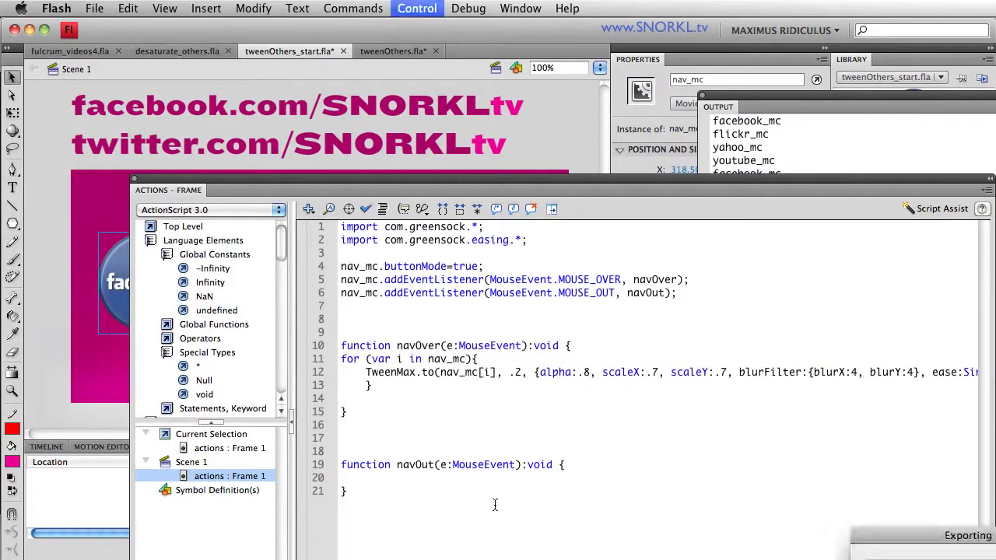
{"action": "left_click", "coordinate": [417, 8]}
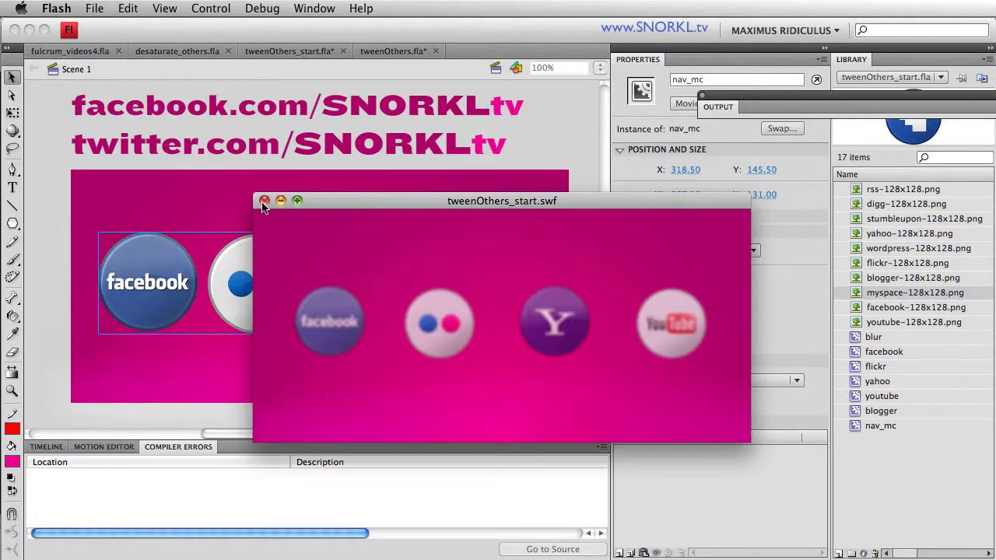
{"action": "left_click", "coordinate": [265, 201]}
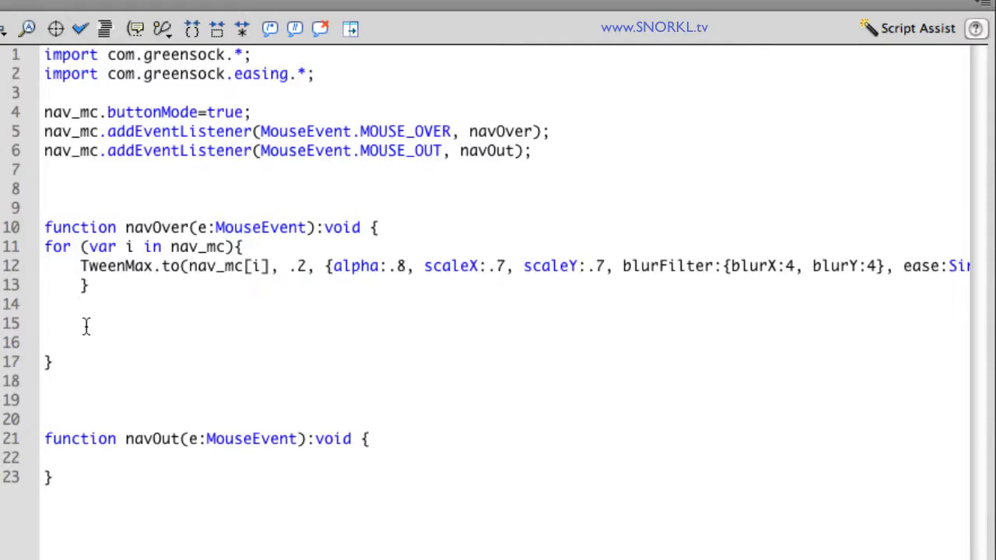
- Write TweenMax.to(e.target, .5, …) after the loop and select the pasted alpha value
{"action": "type", "text": "T"}
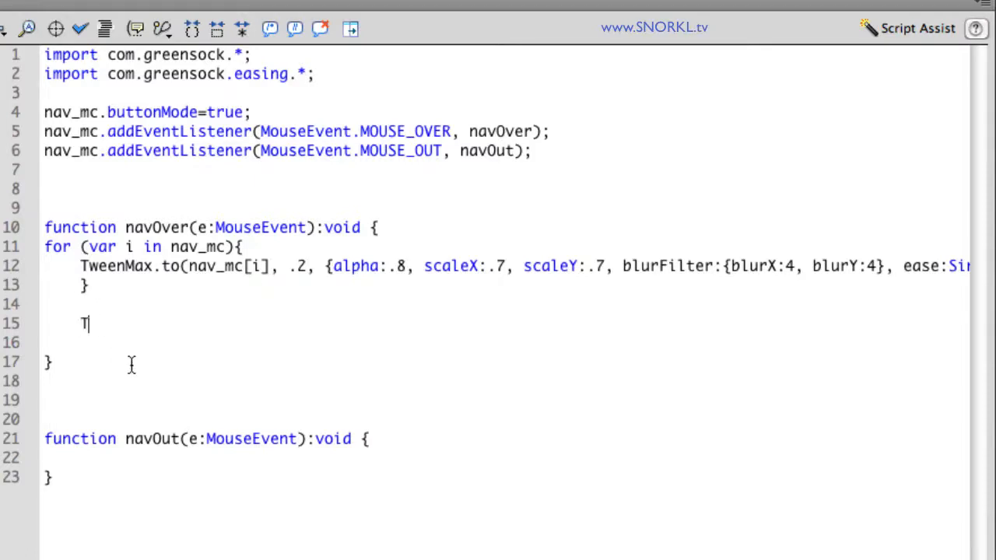
{"action": "type", "text": "weenMax.to"}
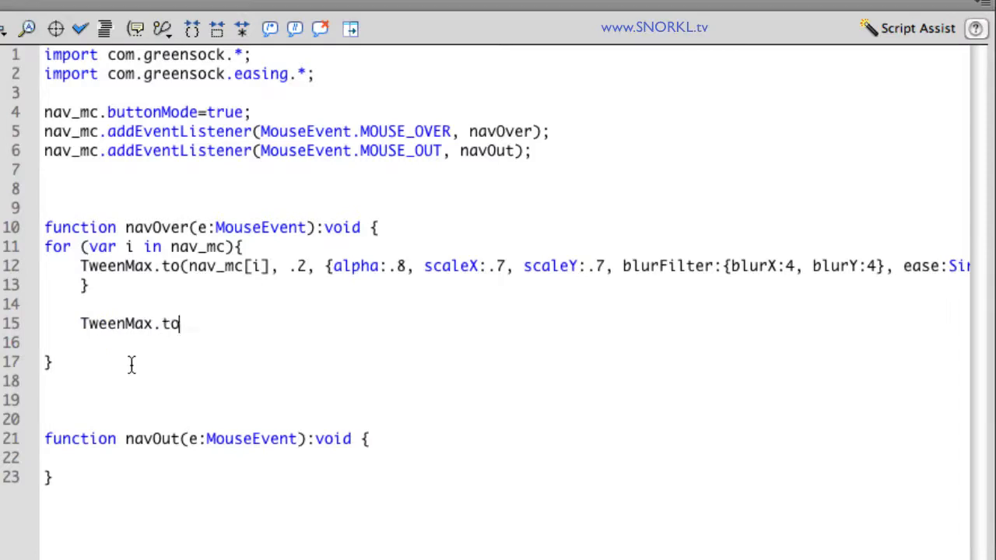
{"action": "type", "text": "("}
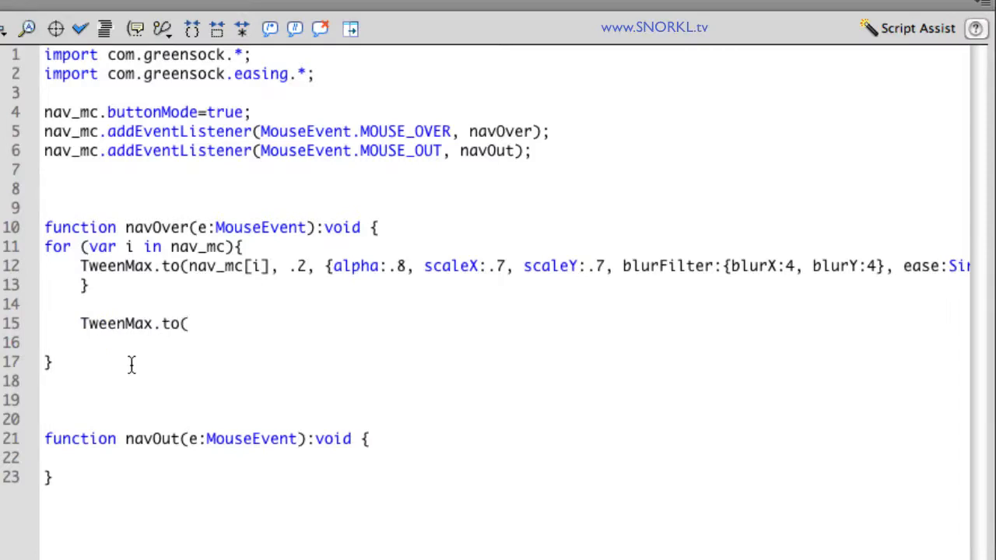
{"action": "left_click", "coordinate": [187, 324]}
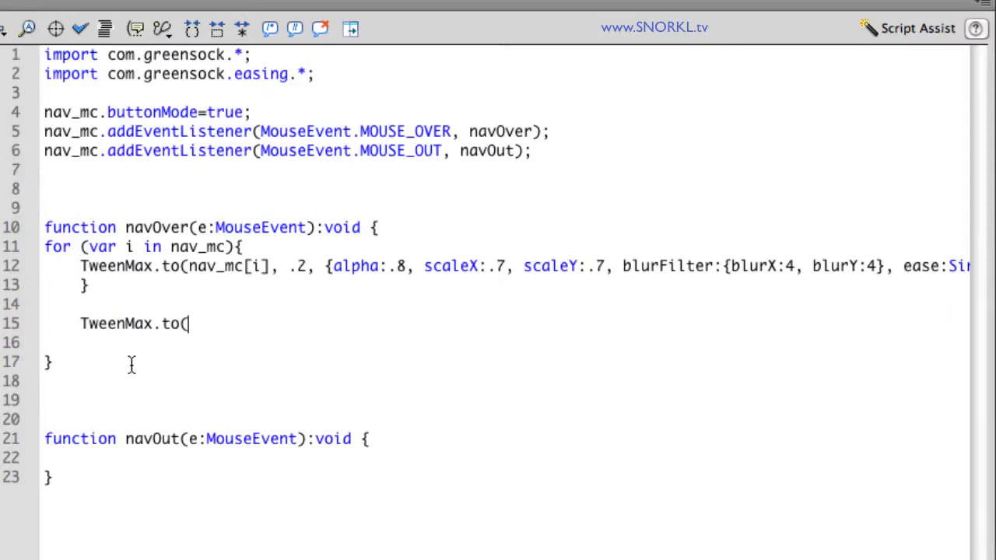
{"action": "type", "text": "e.target"}
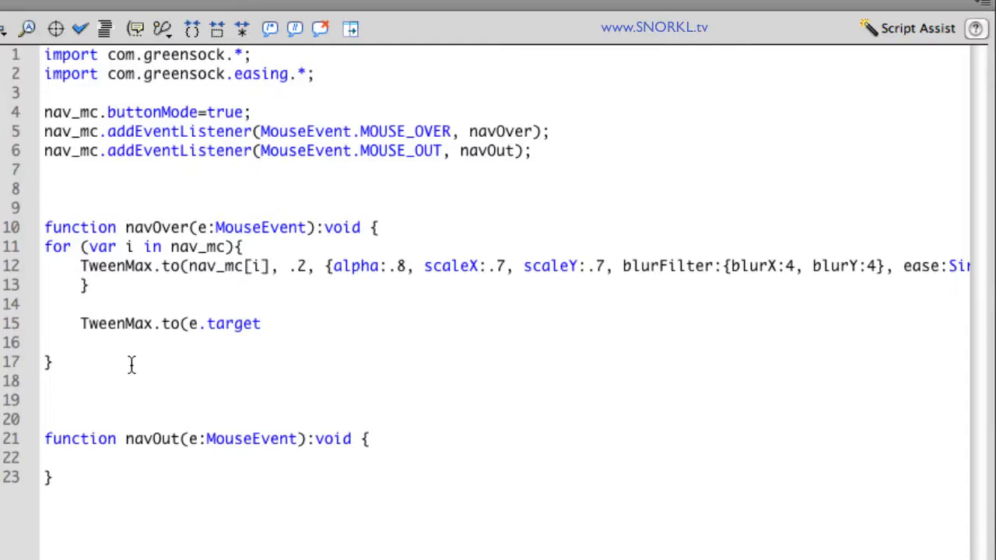
{"action": "left_click", "coordinate": [260, 323]}
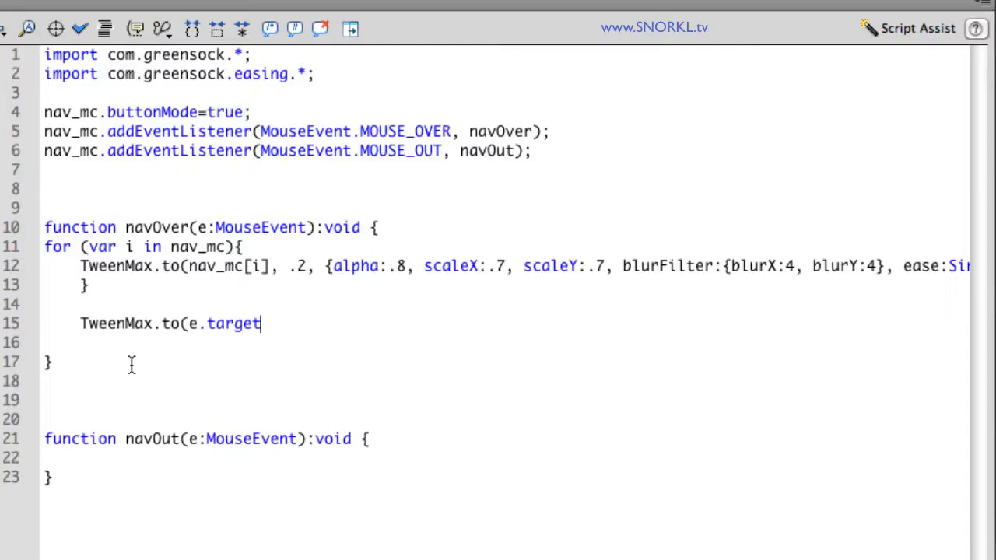
{"action": "type", "text": ","}
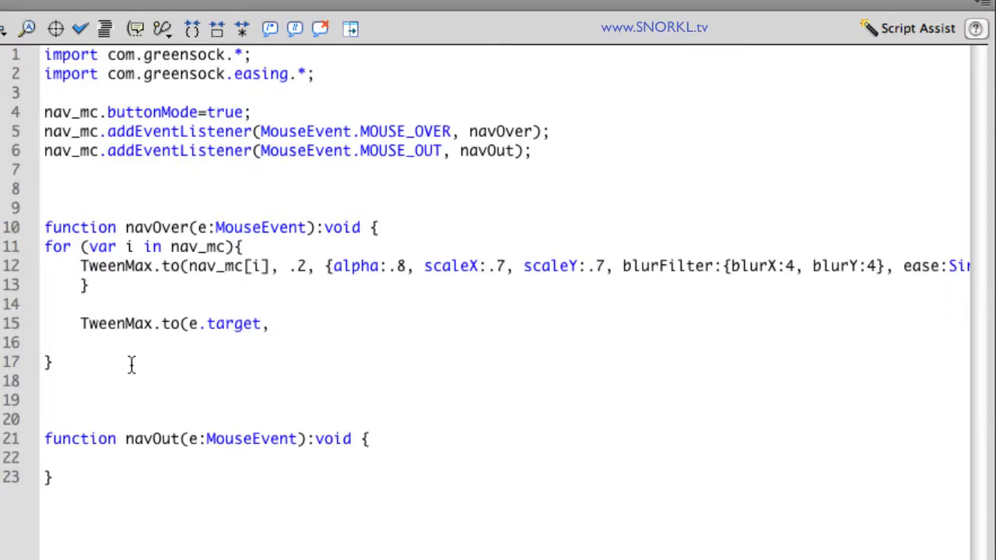
{"action": "mouse_move", "coordinate": [180, 345]}
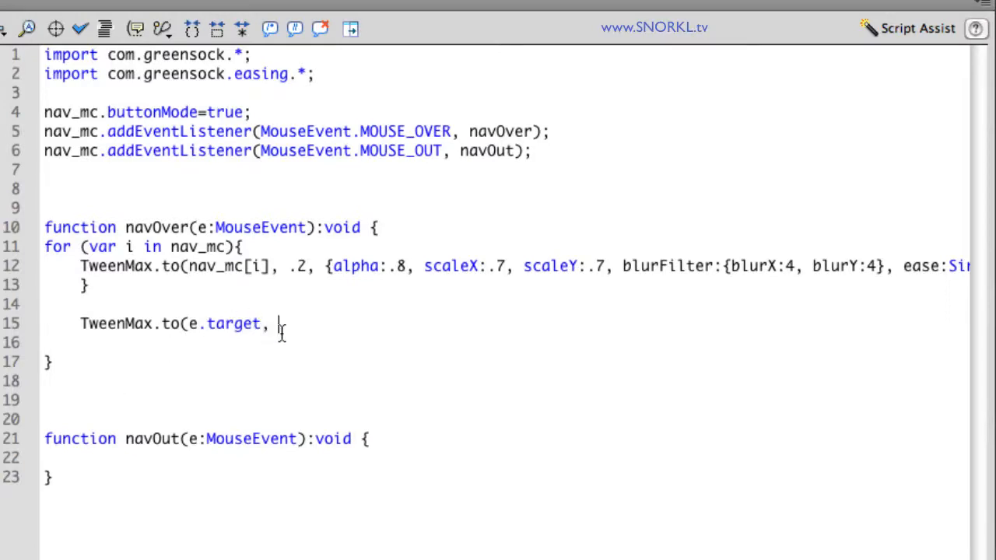
{"action": "type", "text": ".5"}
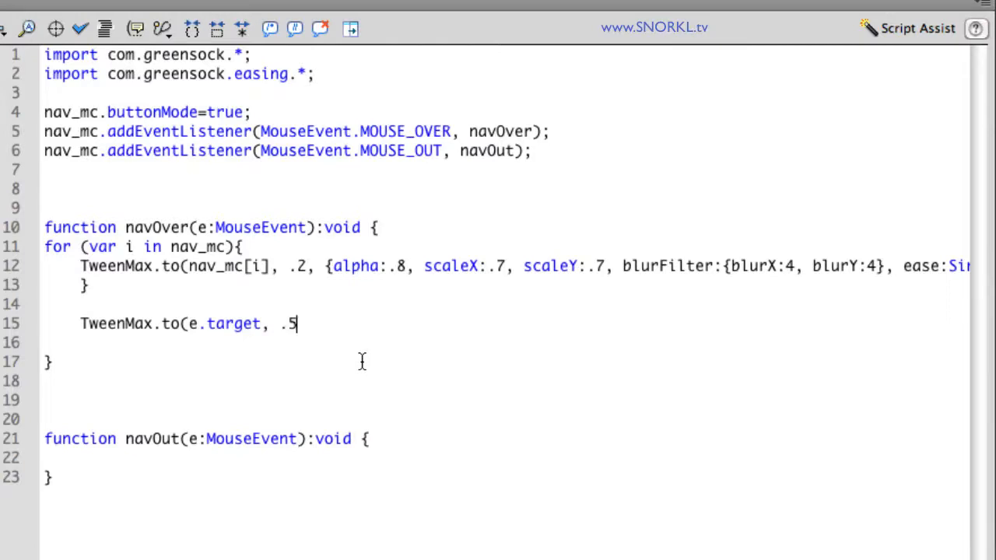
{"action": "type", "text": "\" \""}
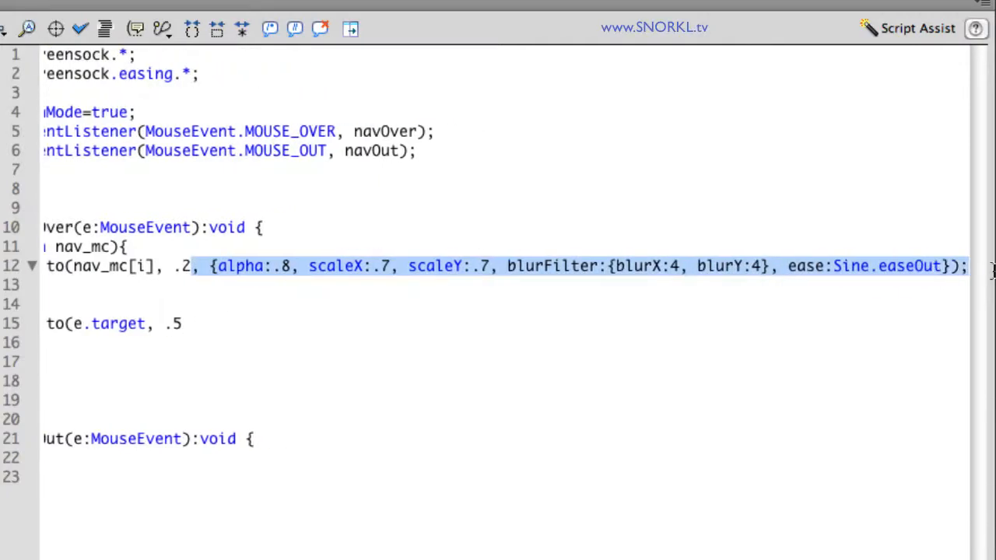
{"action": "mouse_move", "coordinate": [373, 378]}
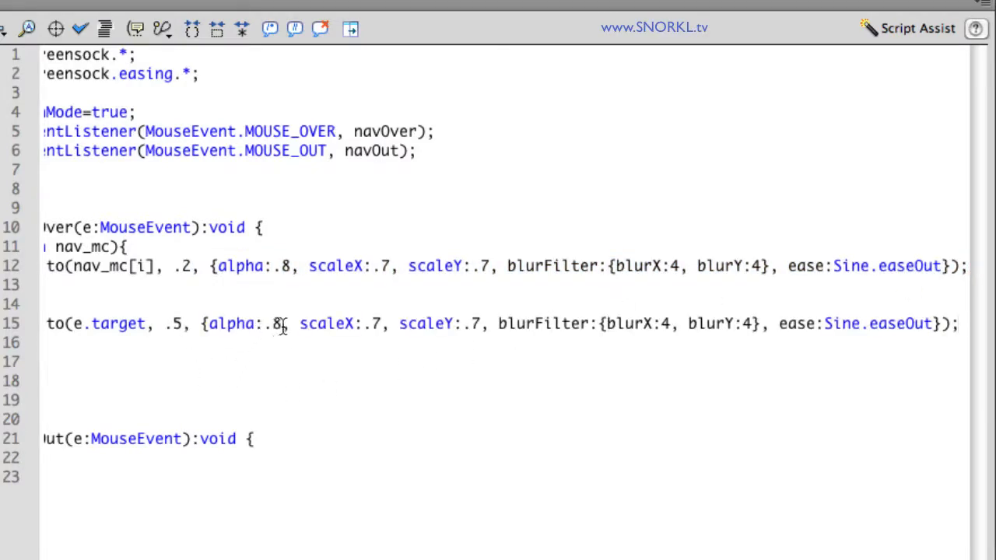
{"action": "double_click", "coordinate": [274, 324]}
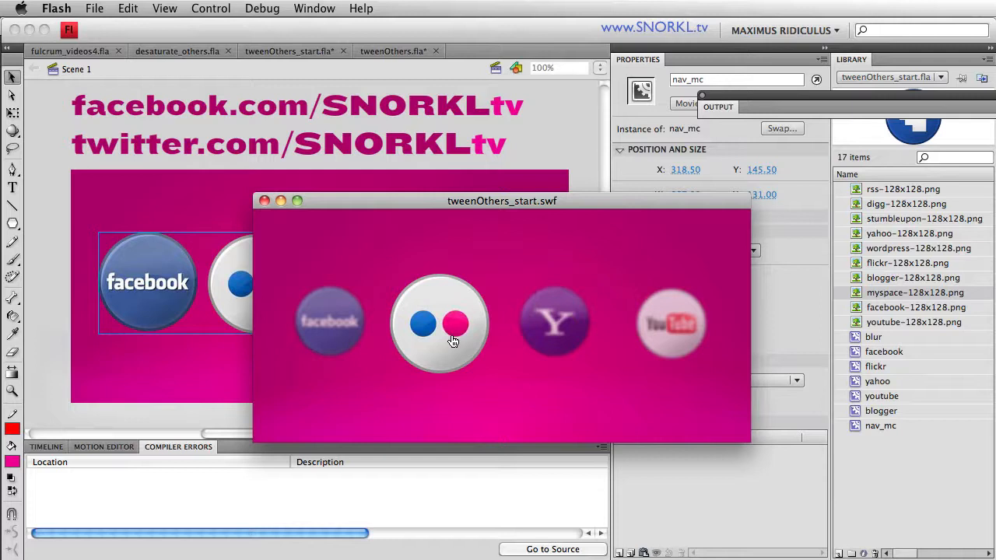
{"action": "mouse_move", "coordinate": [483, 427]}
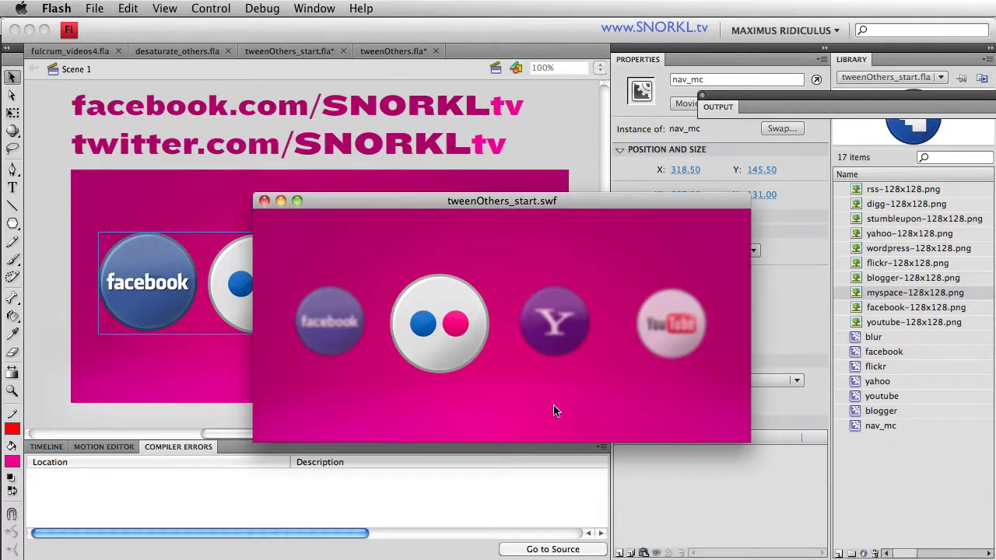
{"action": "mouse_move", "coordinate": [555, 323]}
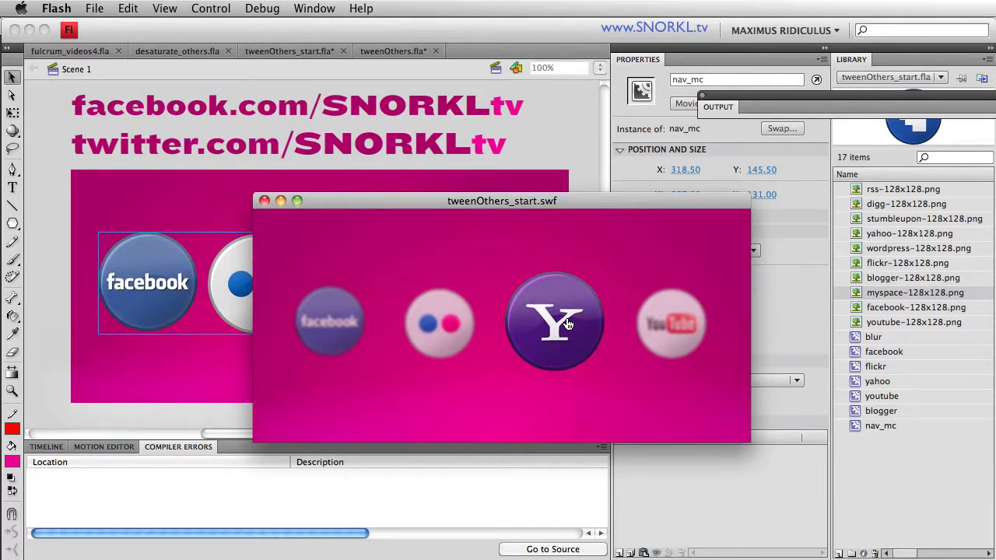
{"action": "mouse_move", "coordinate": [671, 324]}
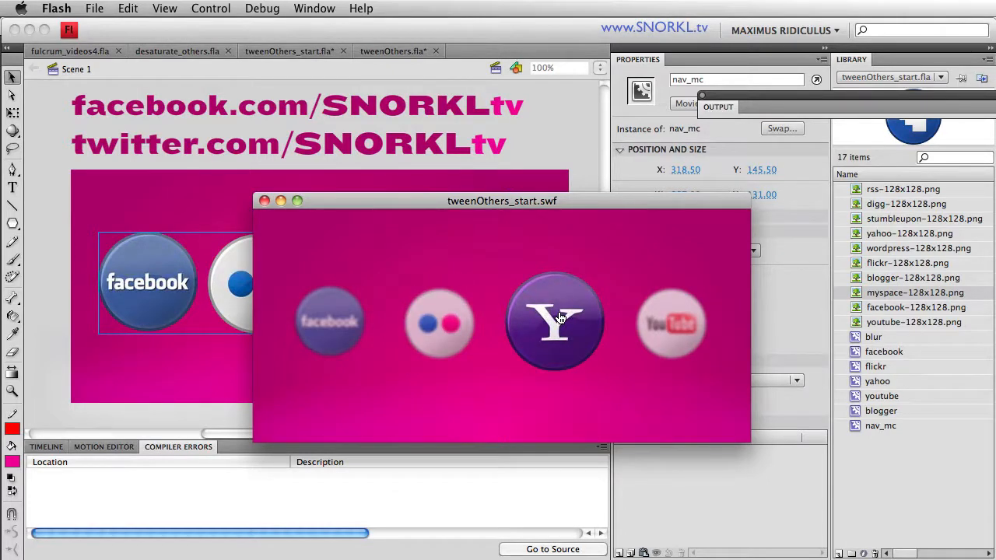
{"action": "mouse_move", "coordinate": [552, 323]}
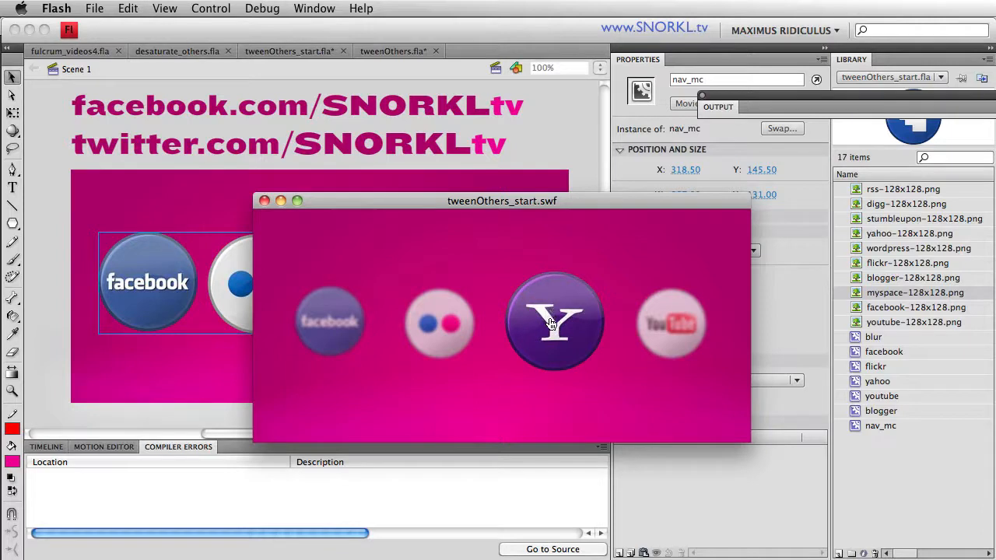
{"action": "mouse_move", "coordinate": [609, 415]}
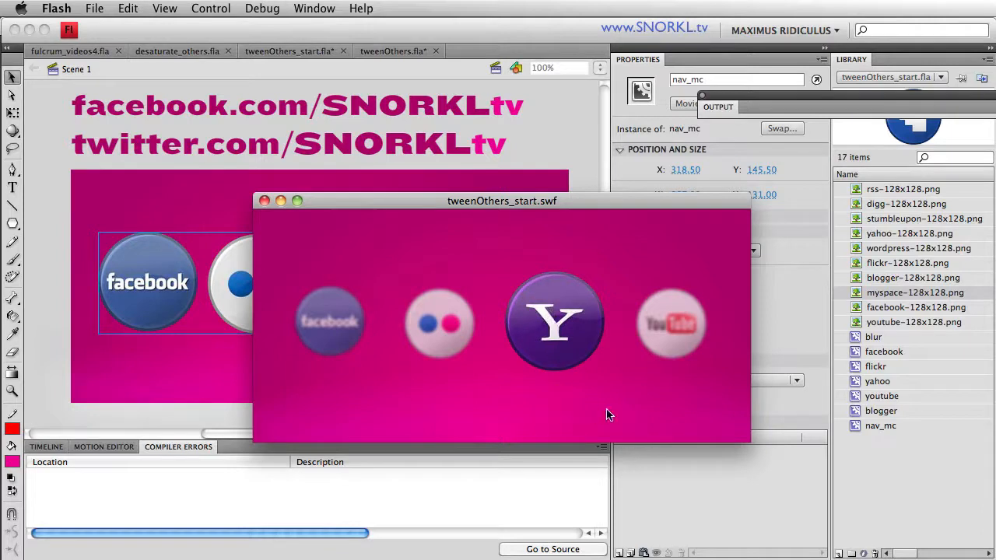
{"action": "mouse_move", "coordinate": [688, 411]}
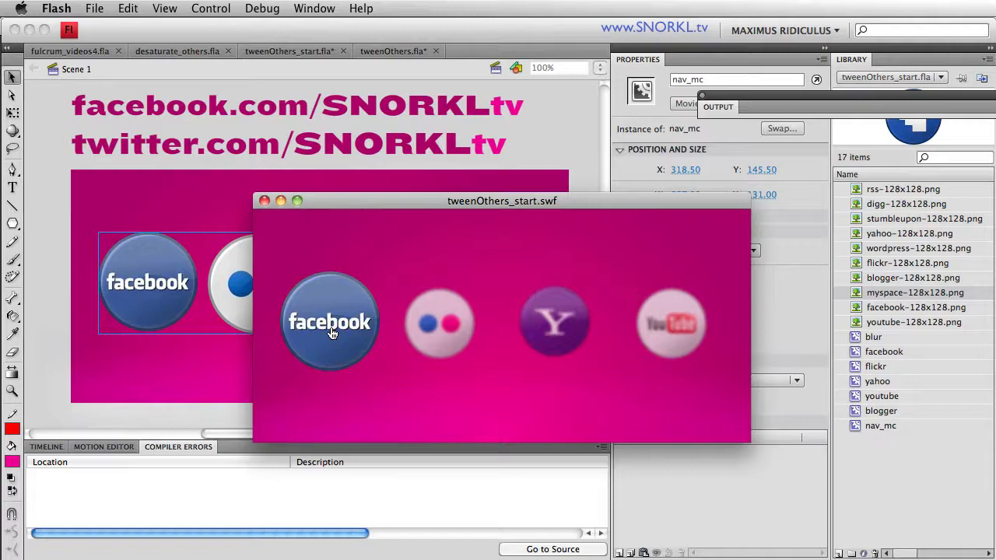
{"action": "mouse_move", "coordinate": [269, 221]}
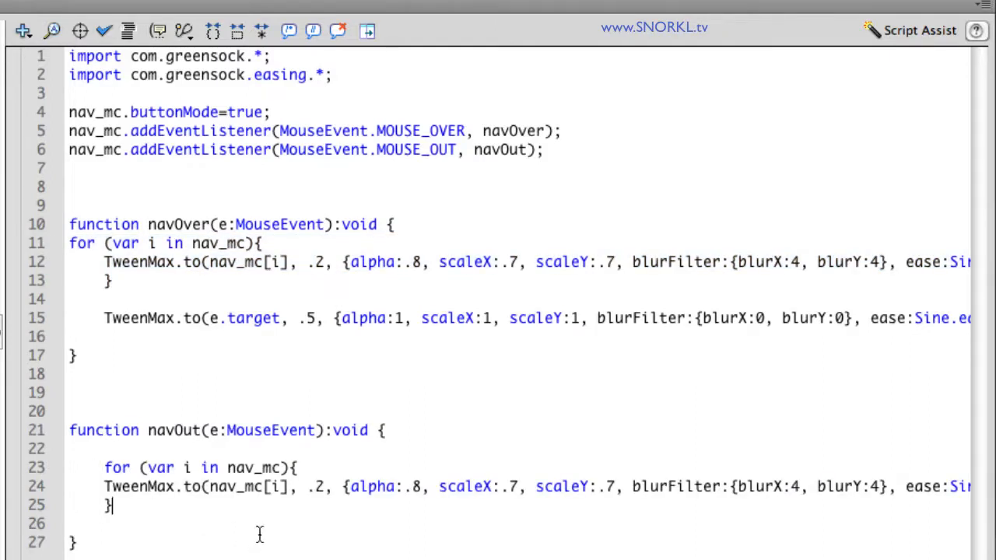
- Replace navOut's pasted dimming tween with a restore tween targeting nav_mc[i]
{"action": "double_click", "coordinate": [140, 486]}
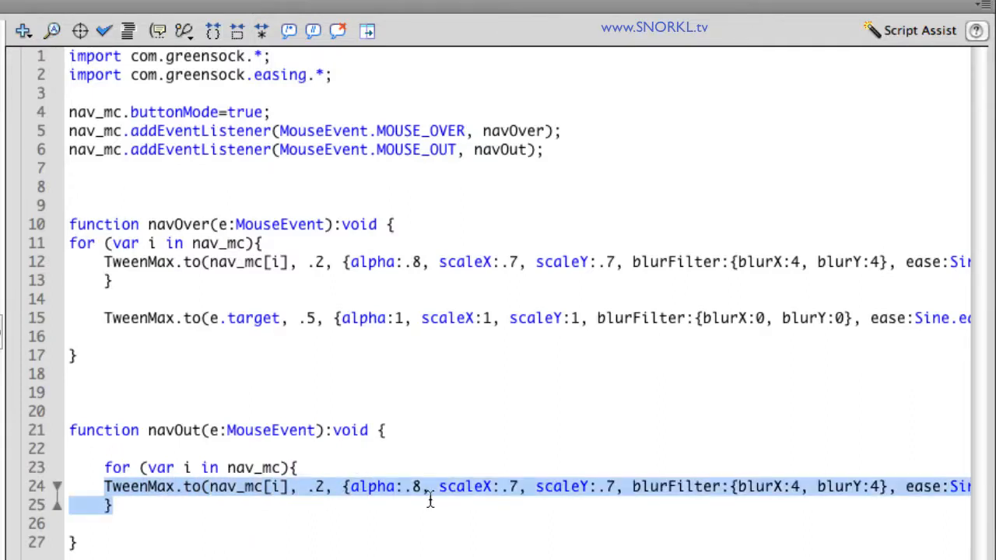
{"action": "mouse_move", "coordinate": [447, 502]}
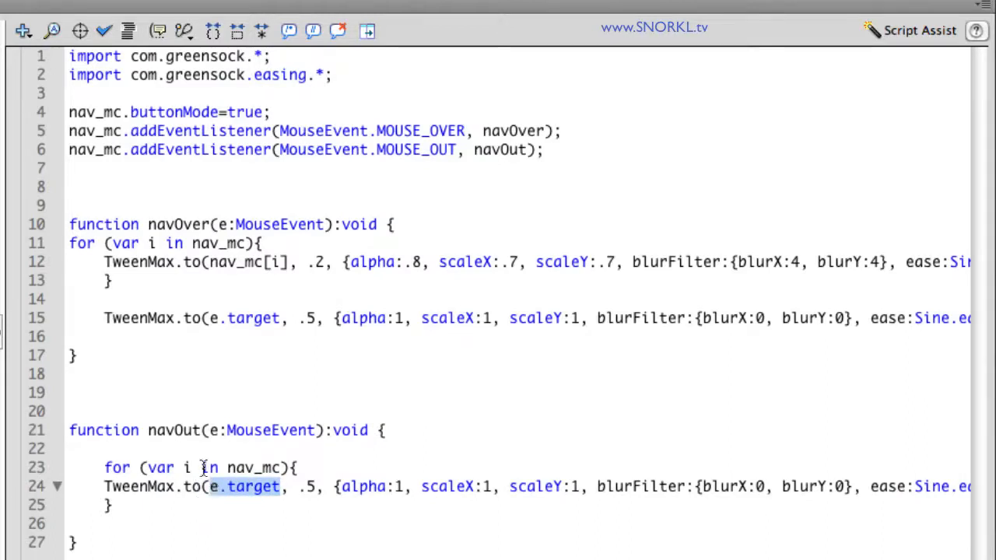
{"action": "type", "text": "nav_mc"}
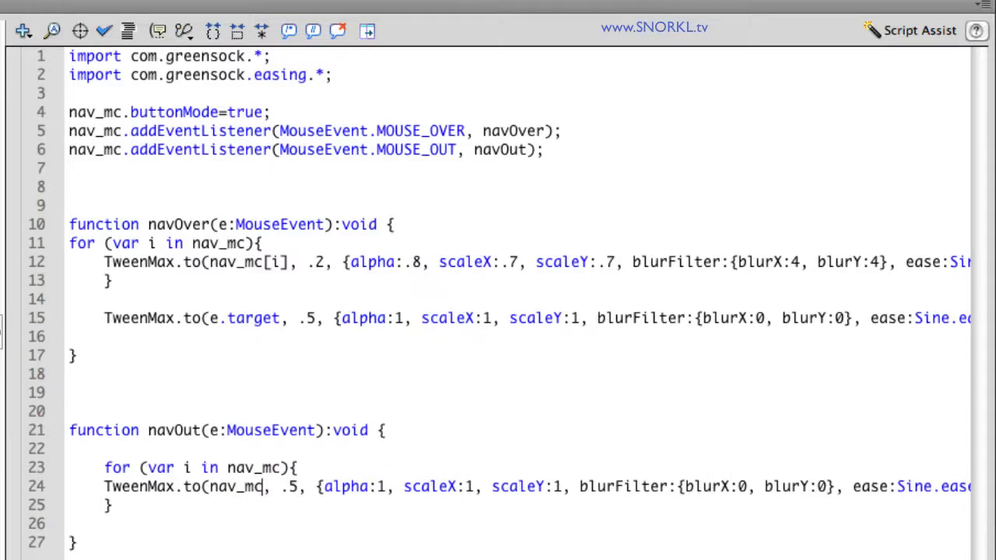
{"action": "type", "text": "[i]"}
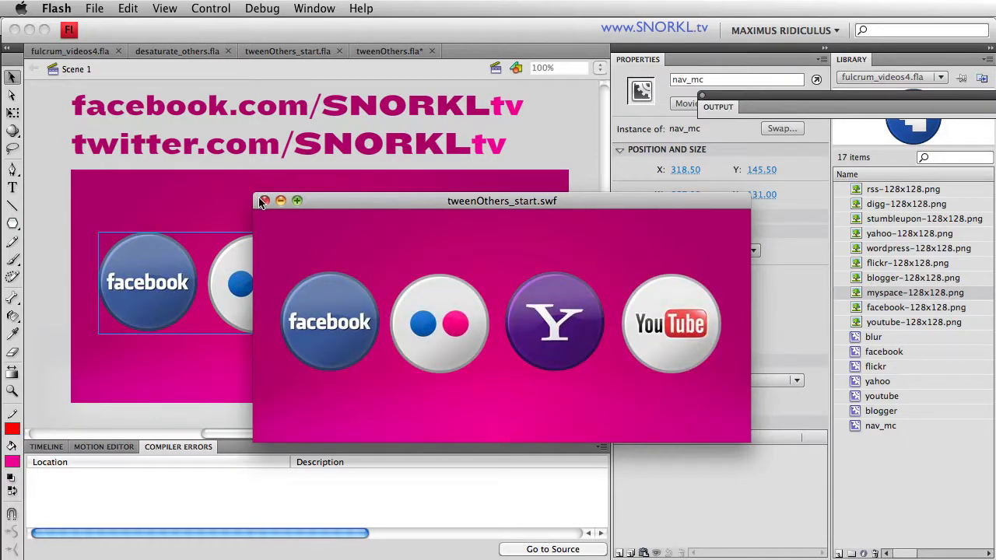
- Close the SWF movie preview window
{"action": "left_click", "coordinate": [264, 201]}
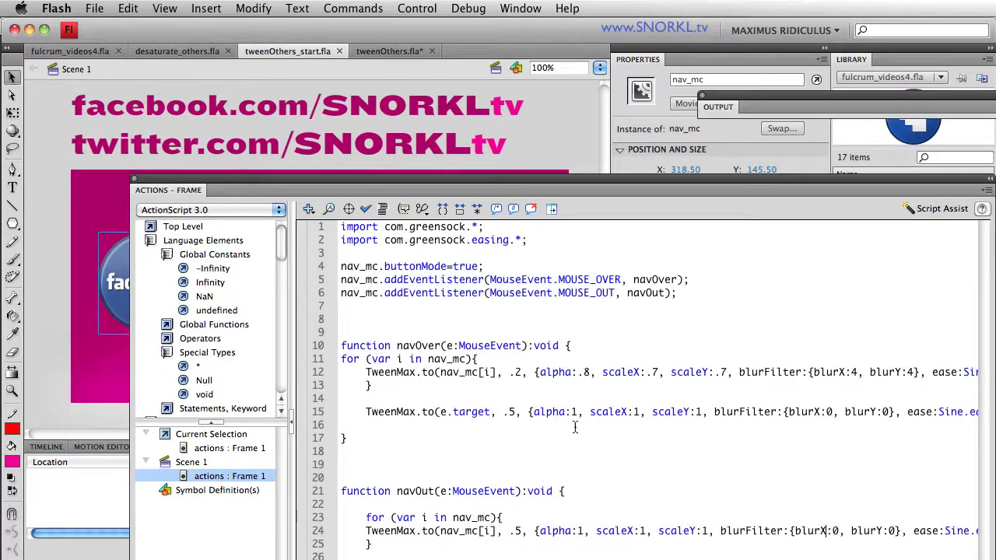
{"action": "mouse_move", "coordinate": [755, 418]}
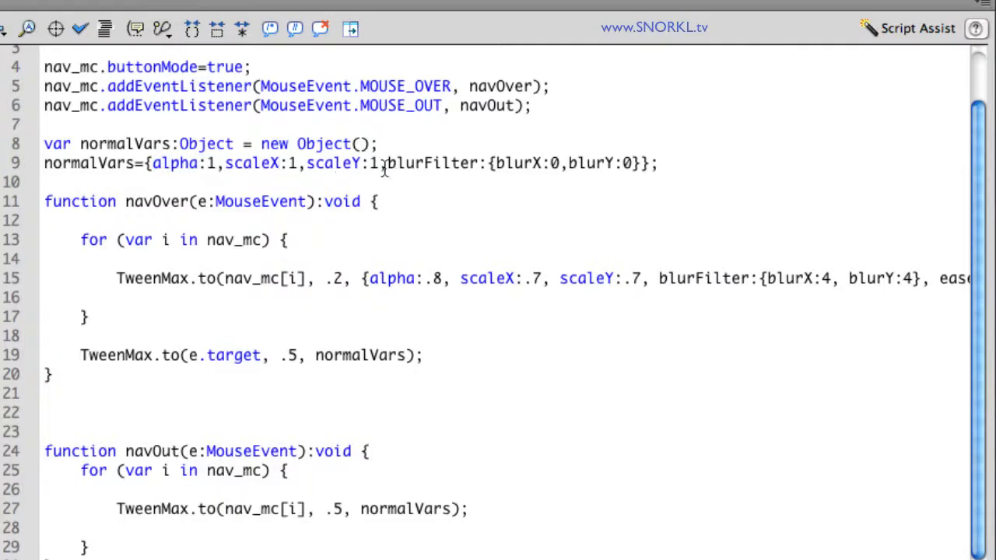
- Select the normalVars property line, then select the normalVars argument in navOver's tween
{"action": "left_click_drag", "start_coordinate": [387, 162], "coordinate": [637, 163]}
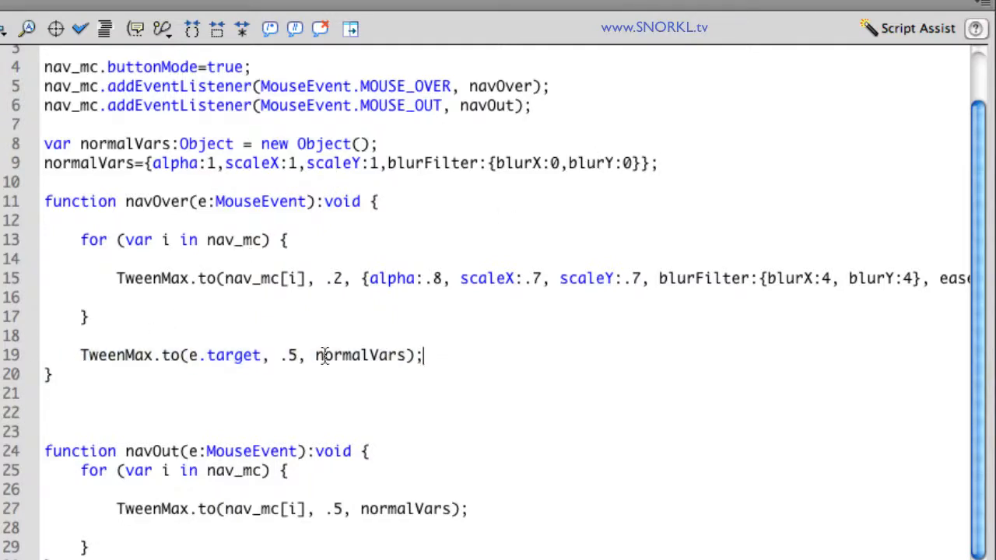
{"action": "double_click", "coordinate": [355, 355]}
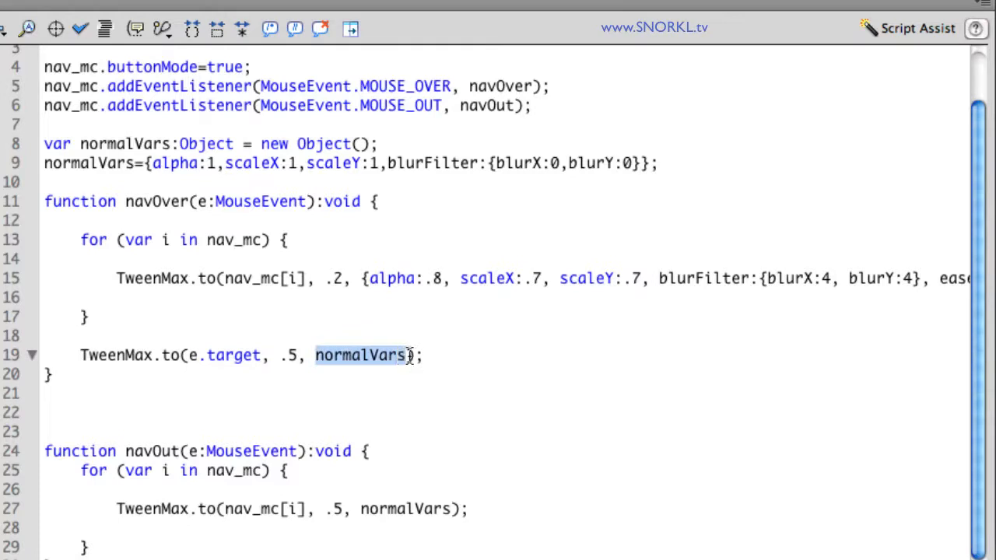
{"action": "mouse_move", "coordinate": [326, 359]}
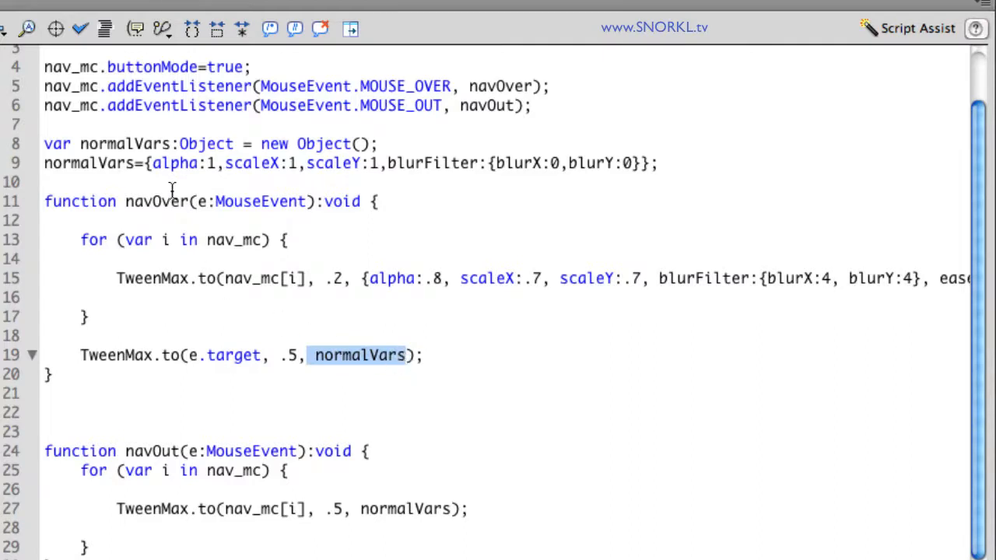
{"action": "mouse_move", "coordinate": [115, 279]}
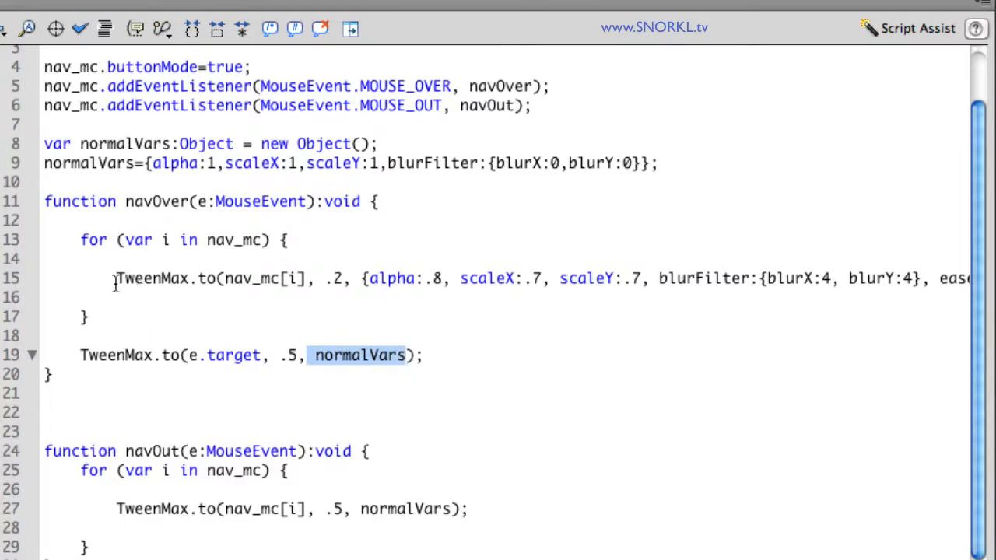
{"action": "mouse_move", "coordinate": [912, 288]}
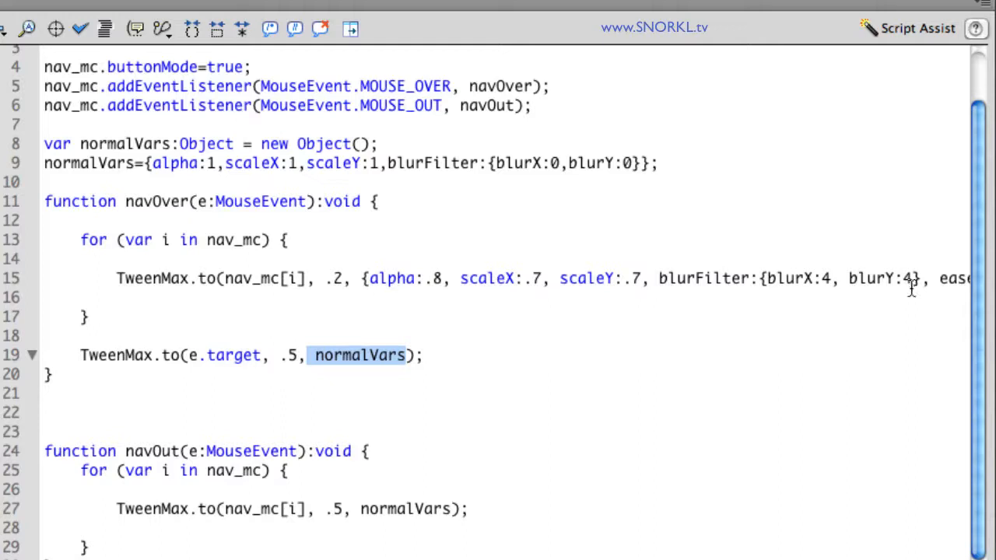
{"action": "mouse_move", "coordinate": [356, 364]}
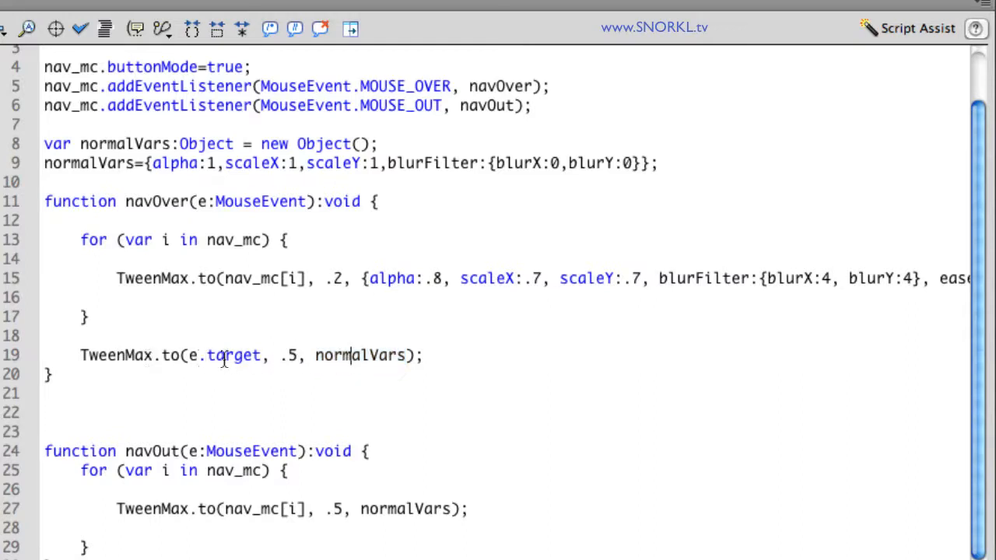
{"action": "double_click", "coordinate": [354, 355]}
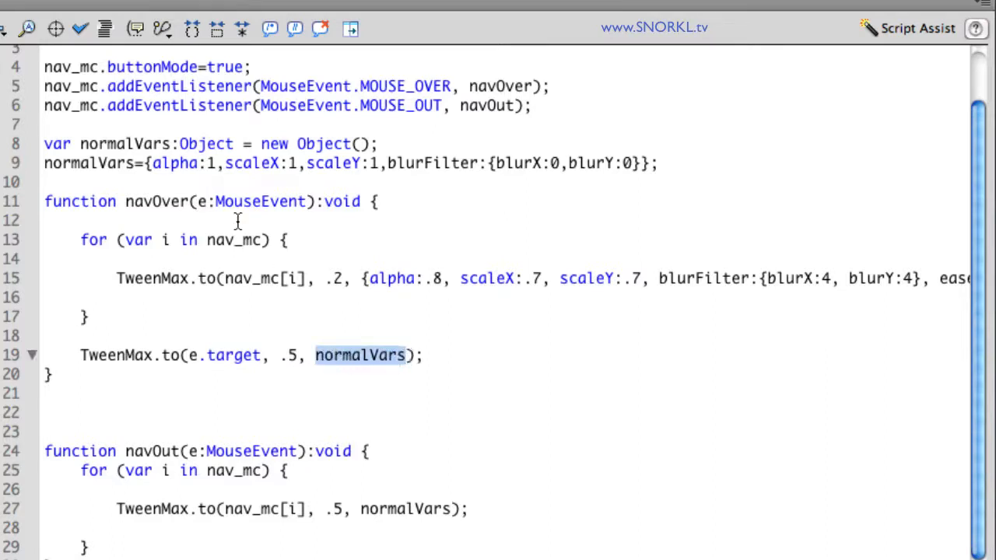
{"action": "mouse_move", "coordinate": [203, 460]}
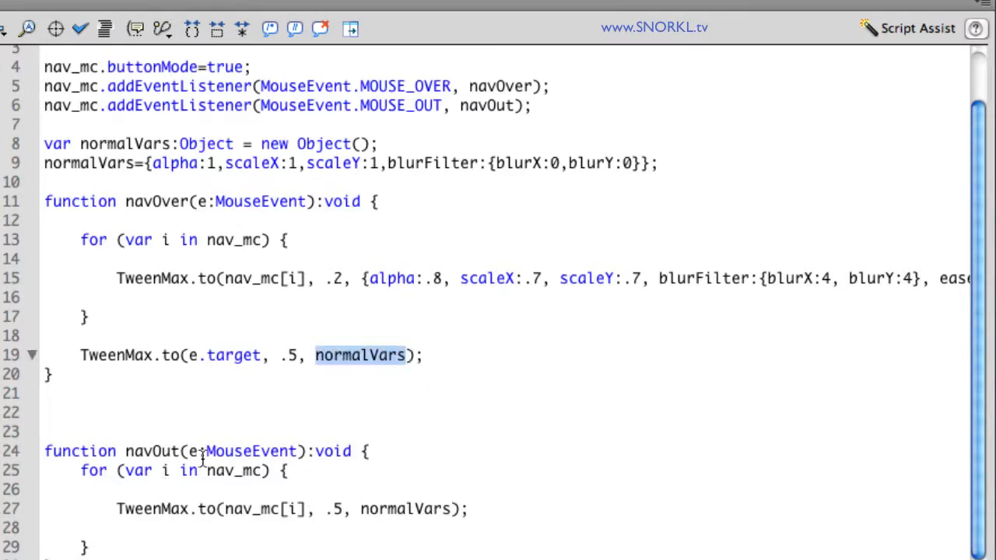
{"action": "mouse_move", "coordinate": [359, 509]}
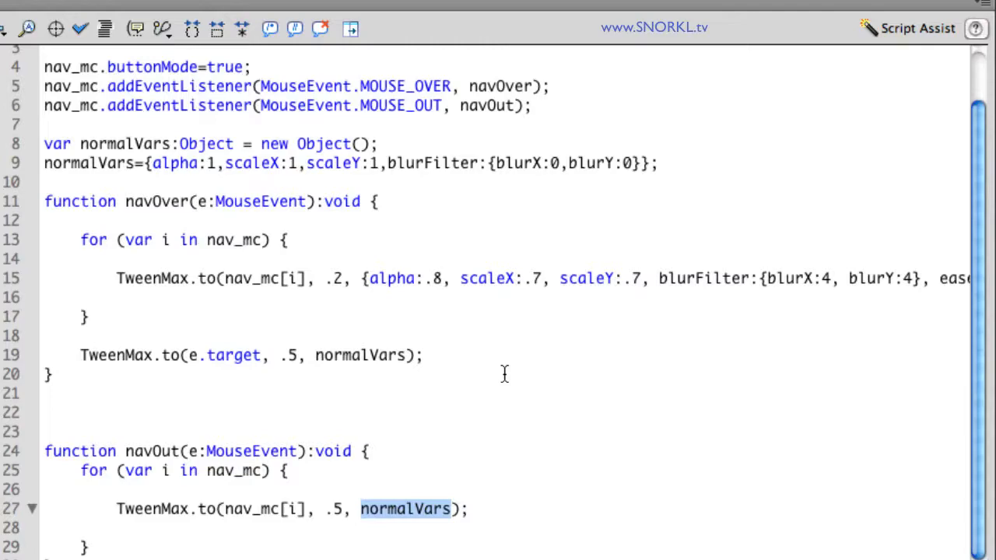
{"action": "mouse_move", "coordinate": [505, 376]}
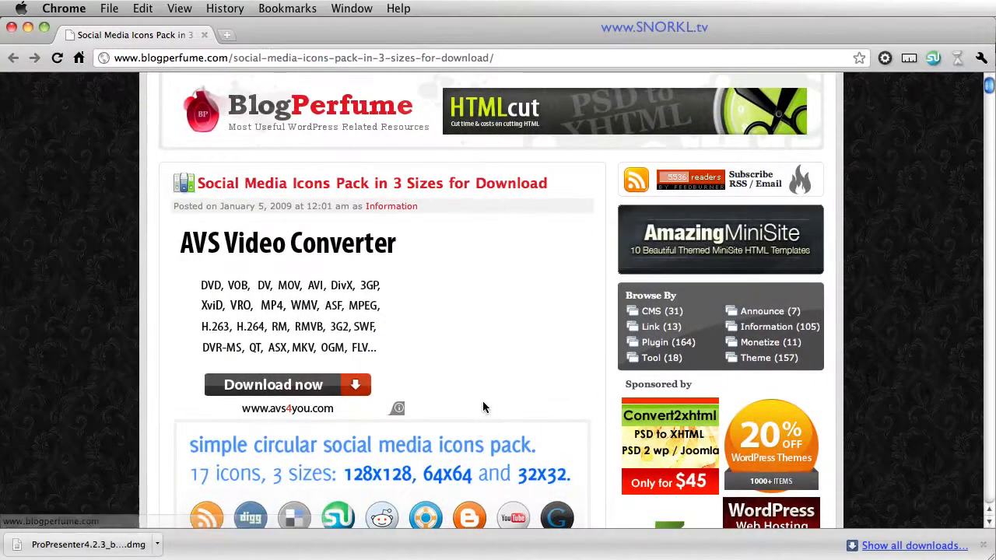
{"action": "mouse_move", "coordinate": [476, 374]}
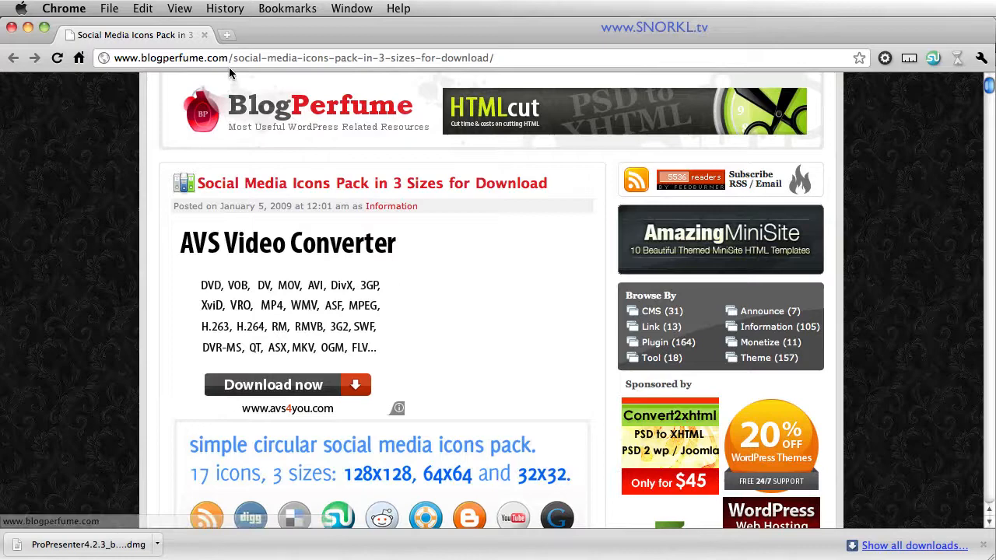
- Scroll BlogPerfume's social media icons post down to the circular icon preview
{"action": "scroll", "scroll_direction": "down", "scroll_amount": 3}
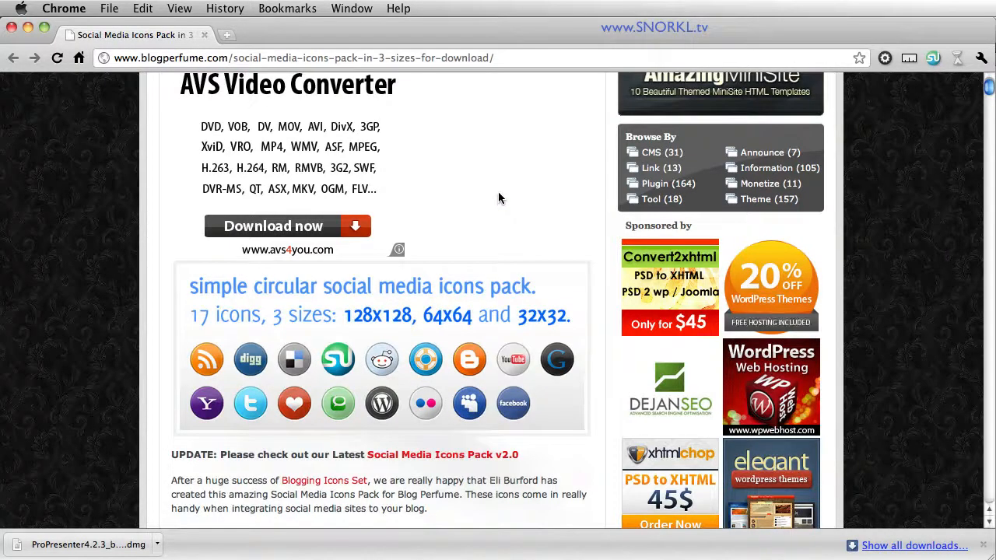
{"action": "mouse_move", "coordinate": [260, 520]}
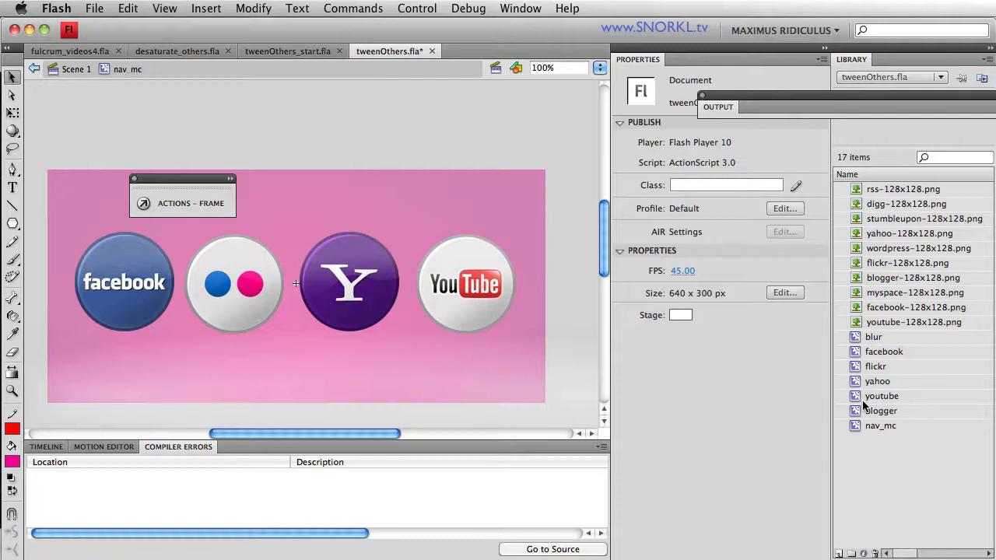
- Place the blogger symbol inside nav_mc below the icons and name the instance 'blogger'
{"action": "left_click", "coordinate": [881, 410]}
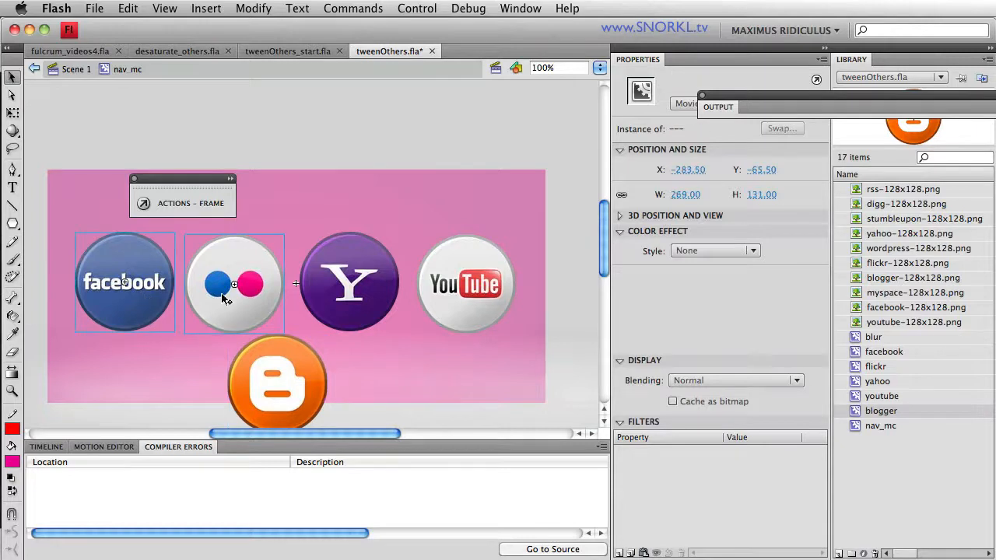
{"action": "left_click", "coordinate": [277, 384]}
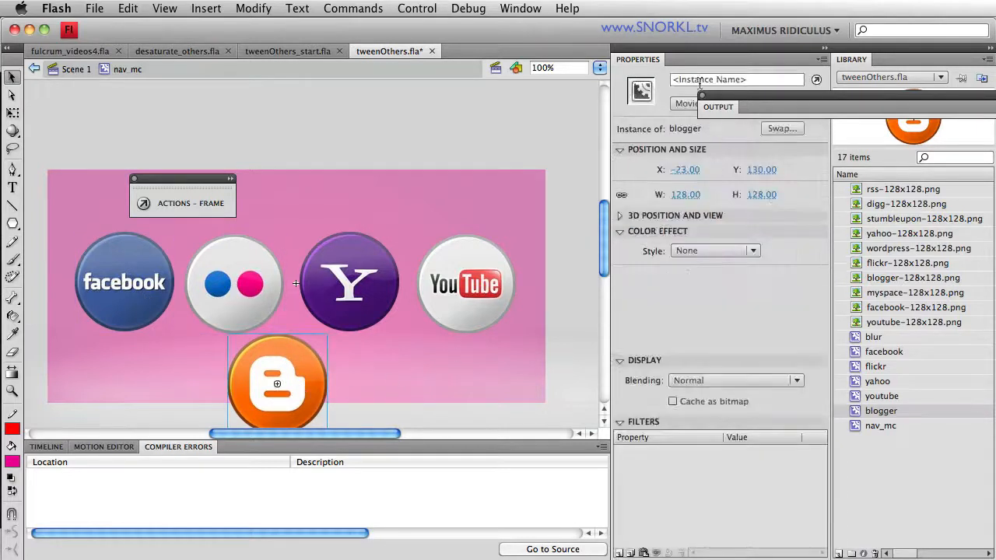
{"action": "type", "text": "n"}
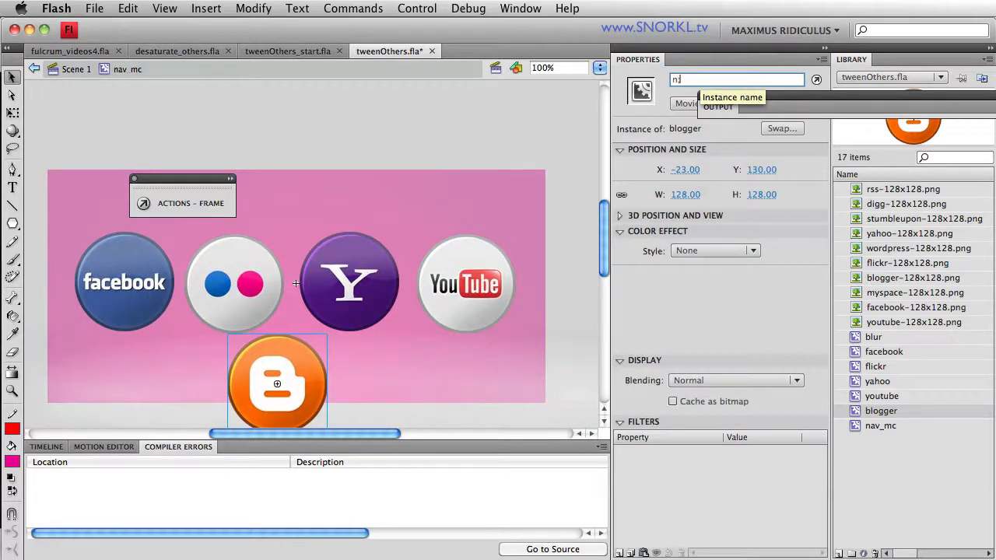
{"action": "key", "text": "backspace"}
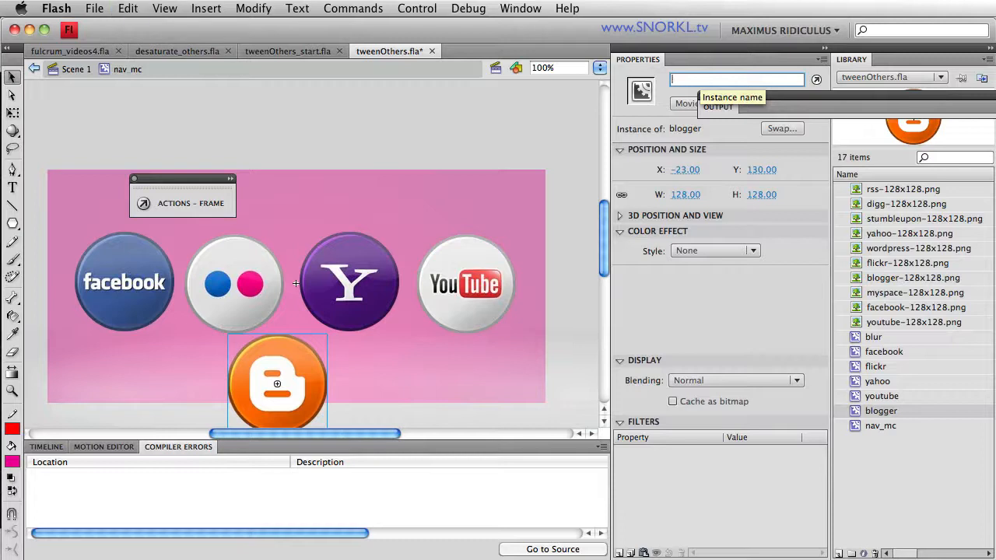
{"action": "type", "text": "blogger"}
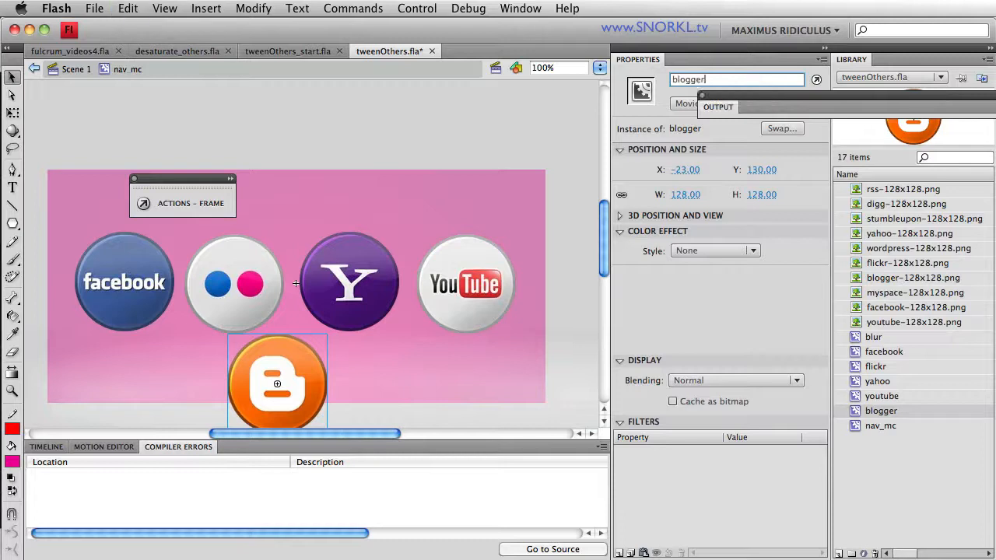